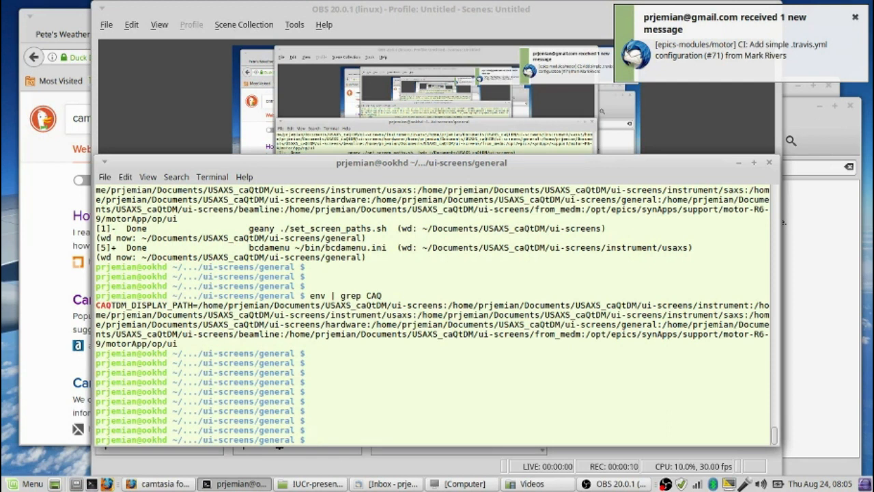
- Export CAQTDM_DISPLAY_PATH as the motor-R6-9 motorApp/op/ui directory in the terminal
left_click(851, 16)
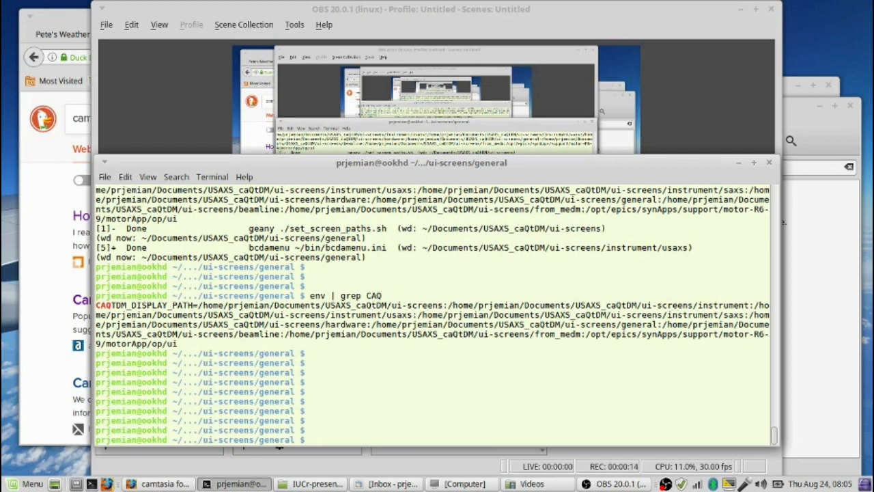
type("expo")
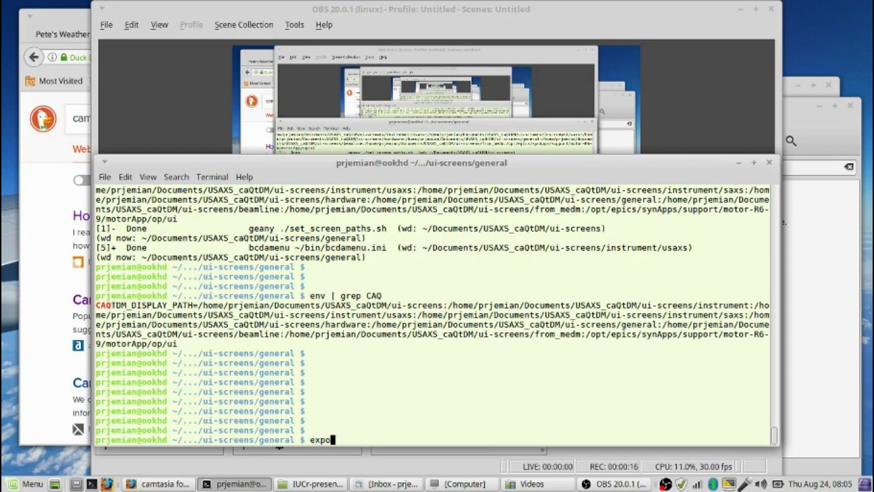
type("t")
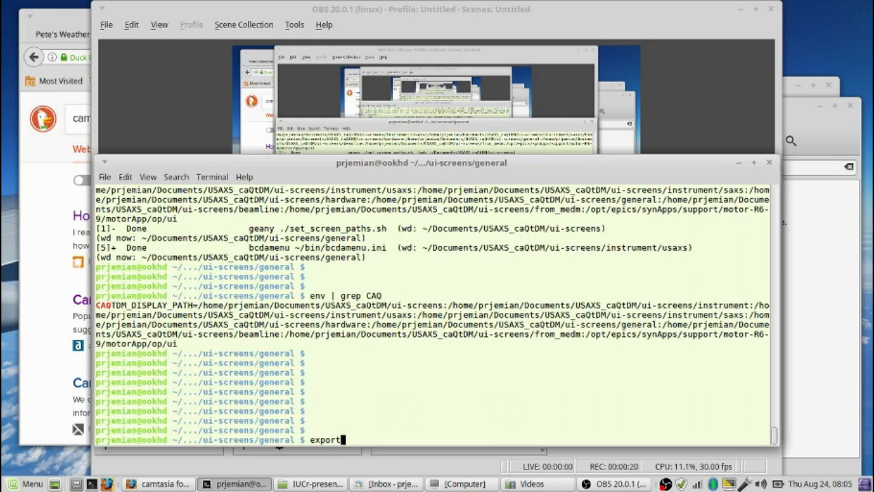
type("\" \"")
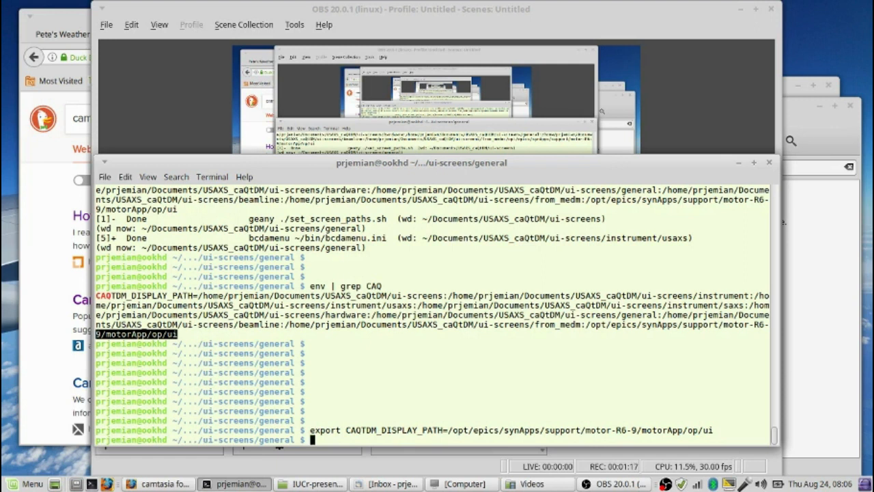
- Run caget on xxx:m1 (returns 0) and xxx:m1.DESC (returns 'motor 1')
type("caget")
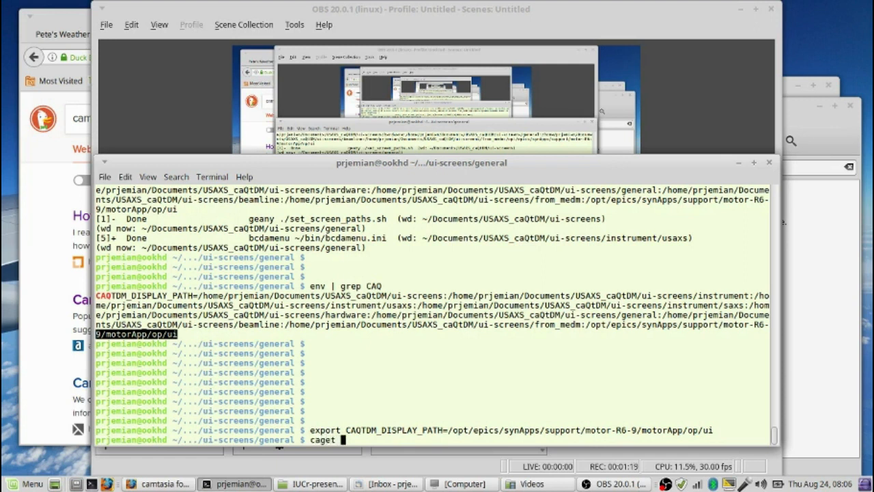
type("xxx:")
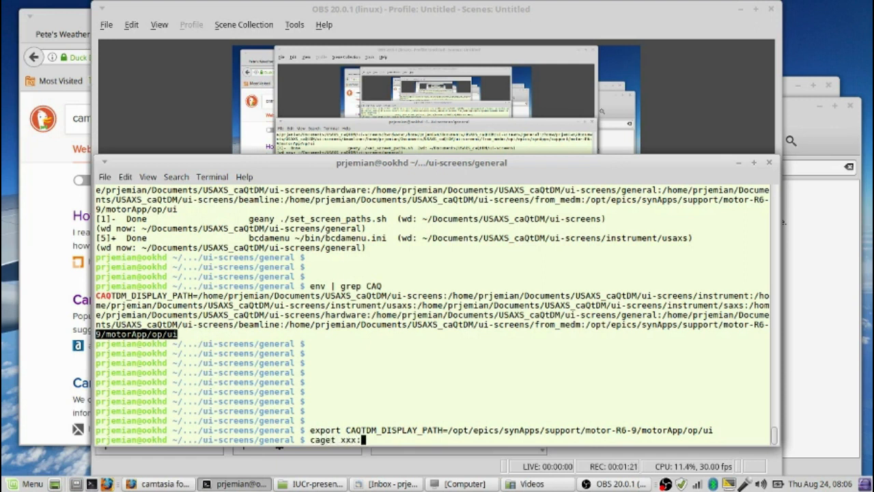
type("m1")
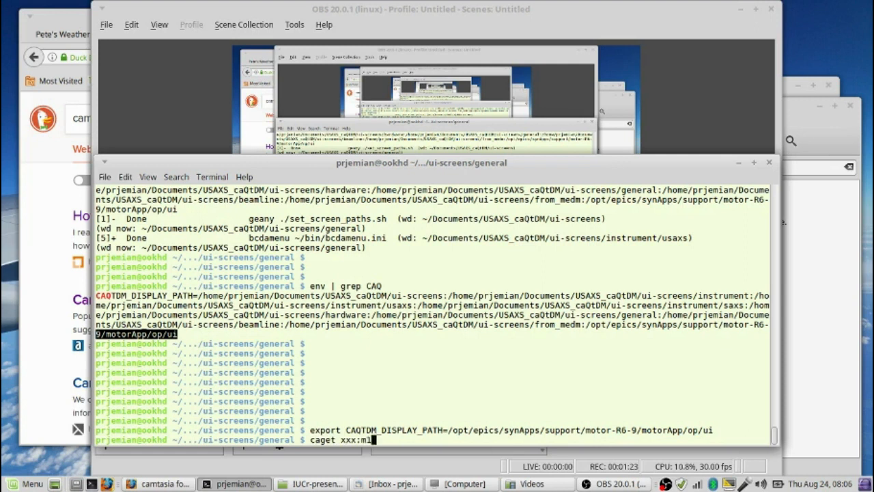
key("Return")
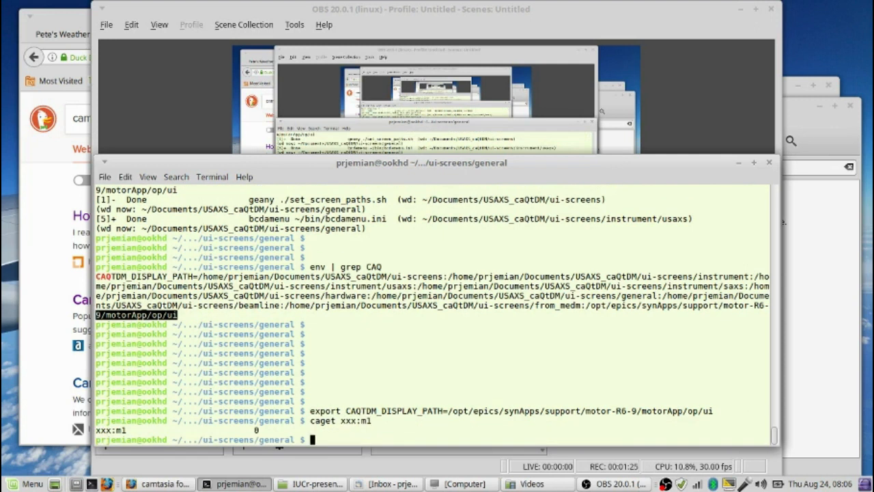
type("caget xxx:m1.DES")
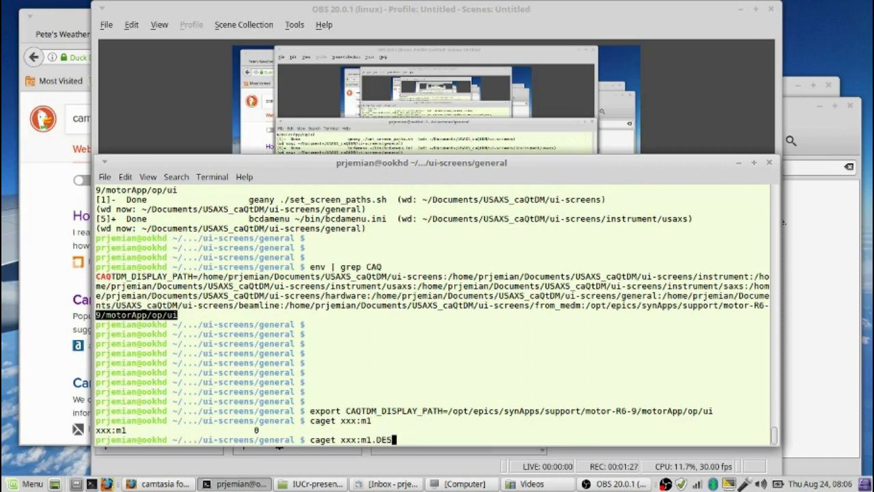
key("Return")
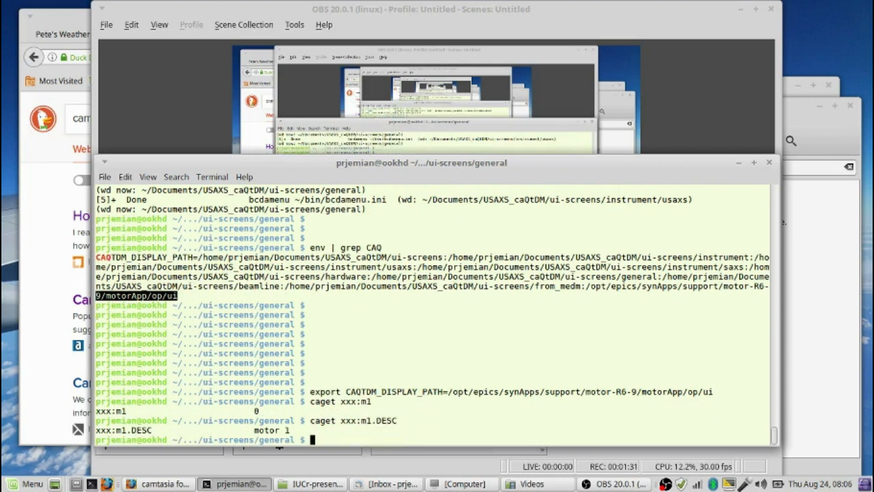
- Locate the designer executable with 'which designer', then launch 'designer &' in the background
type("de")
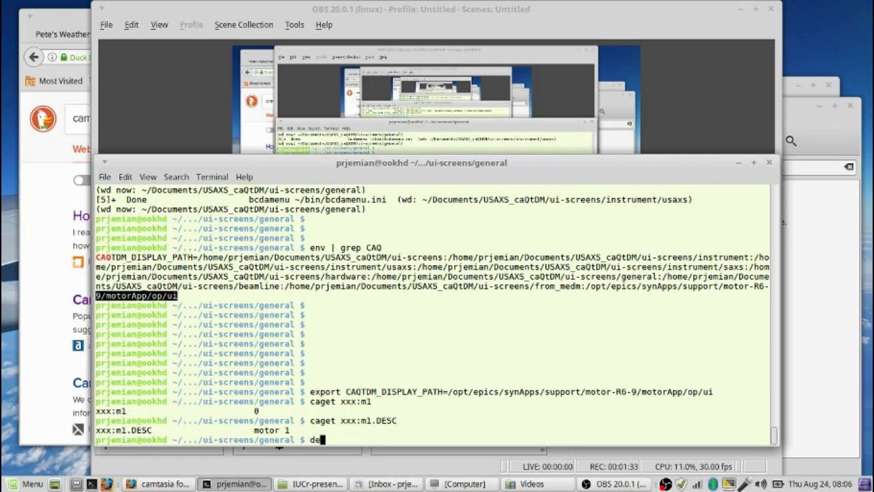
type("signer")
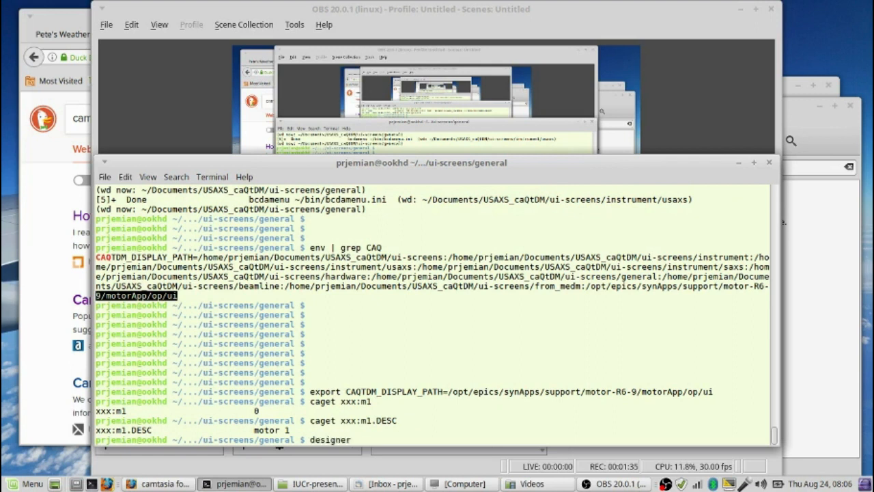
type("which desi")
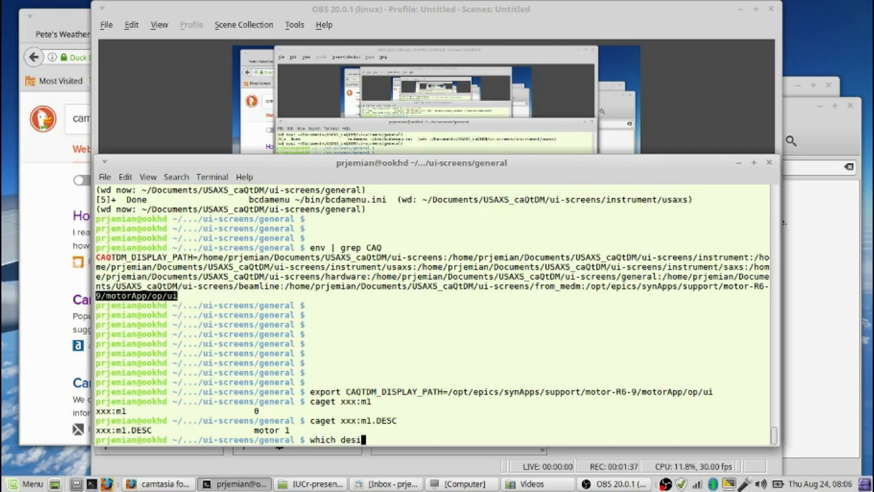
key("Return")
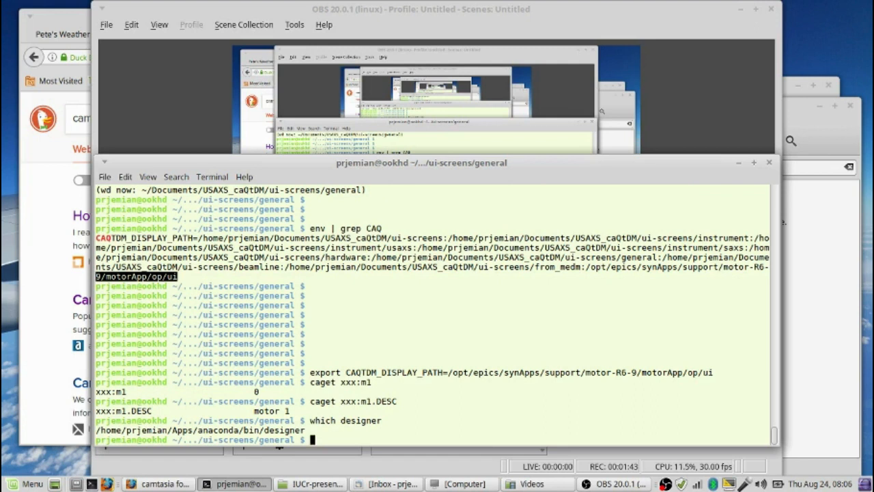
type("designer")
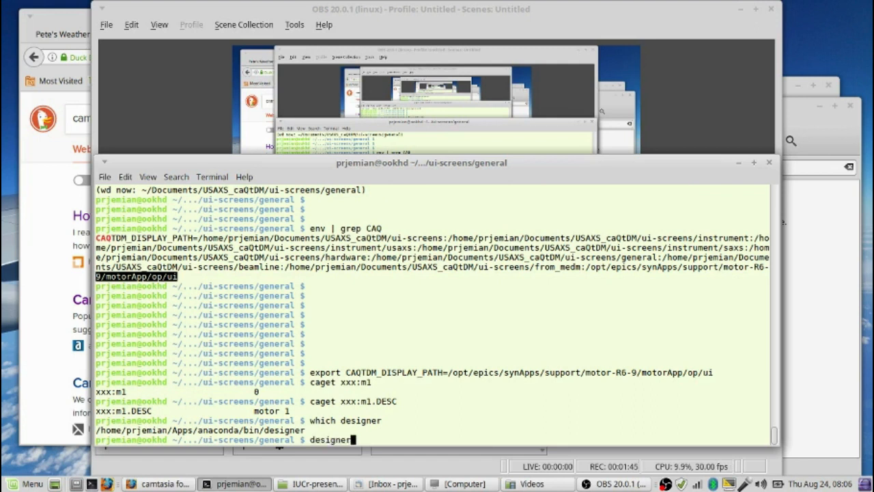
type("&")
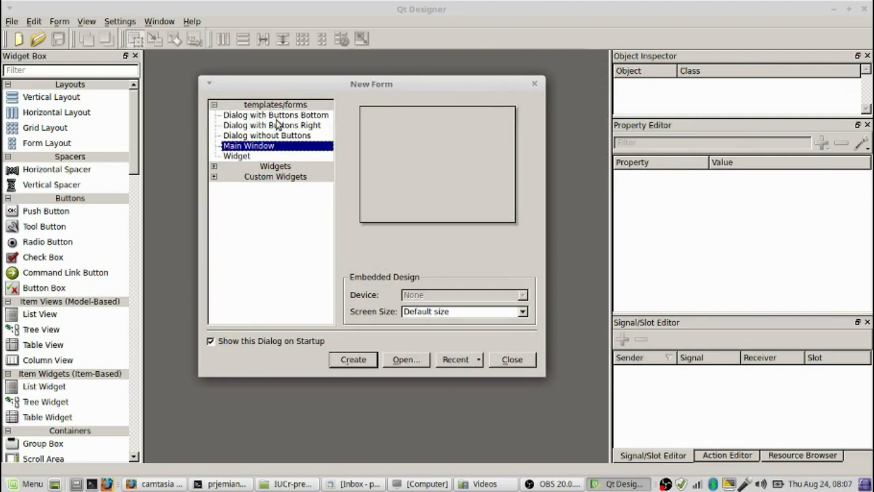
mouse_move(266, 162)
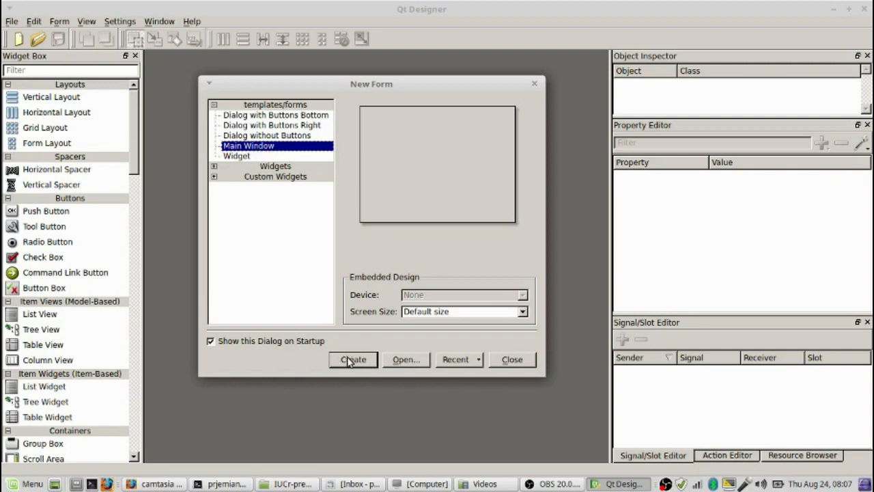
mouse_move(387, 365)
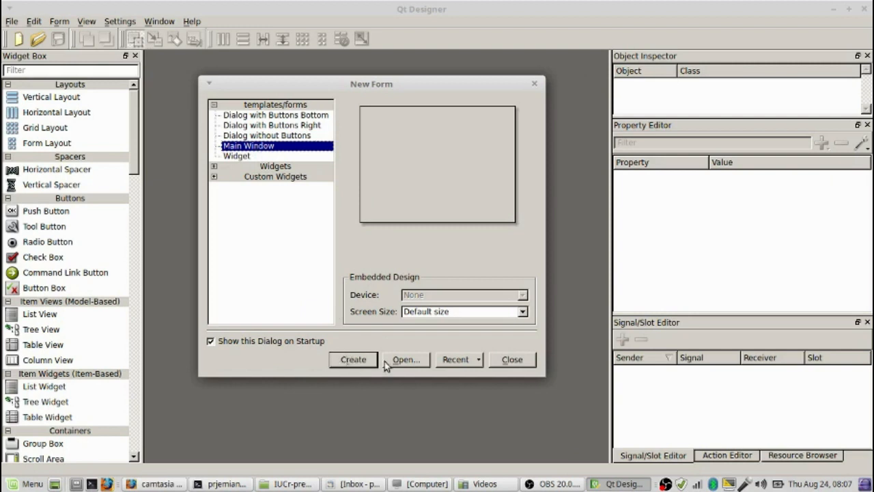
left_click(353, 359)
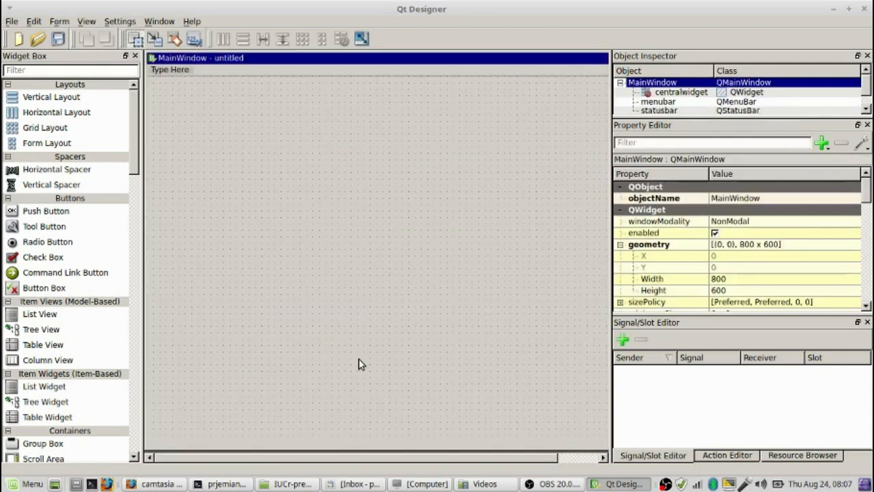
mouse_move(112, 120)
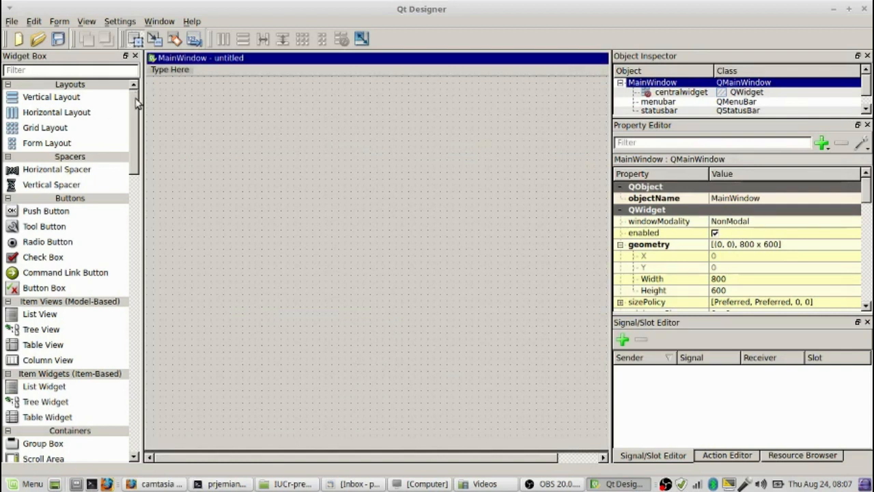
scroll("down", 3)
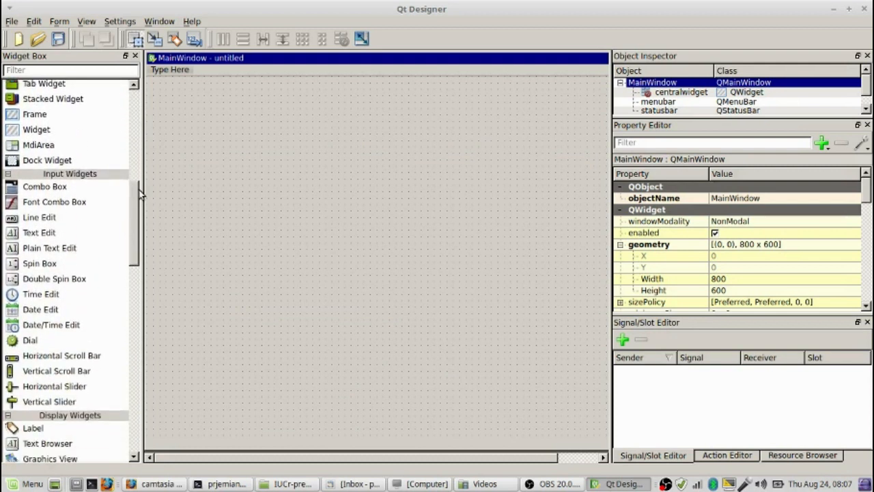
scroll("down", 3)
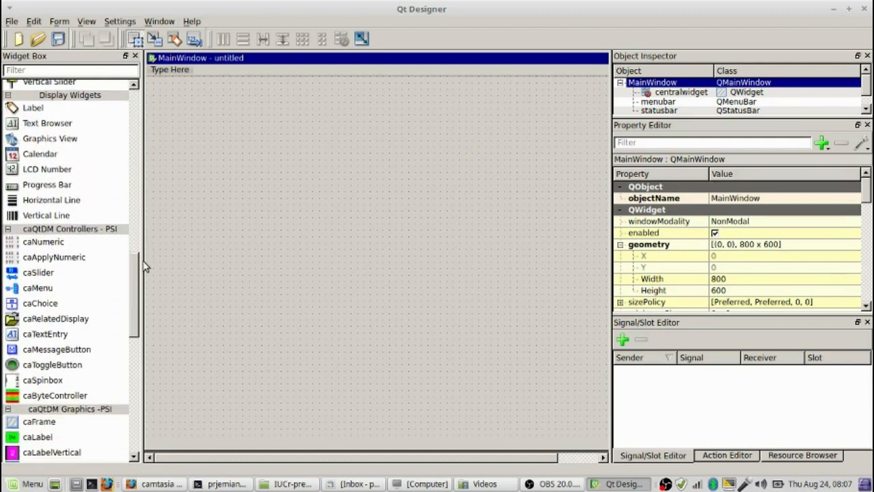
scroll("down", 3)
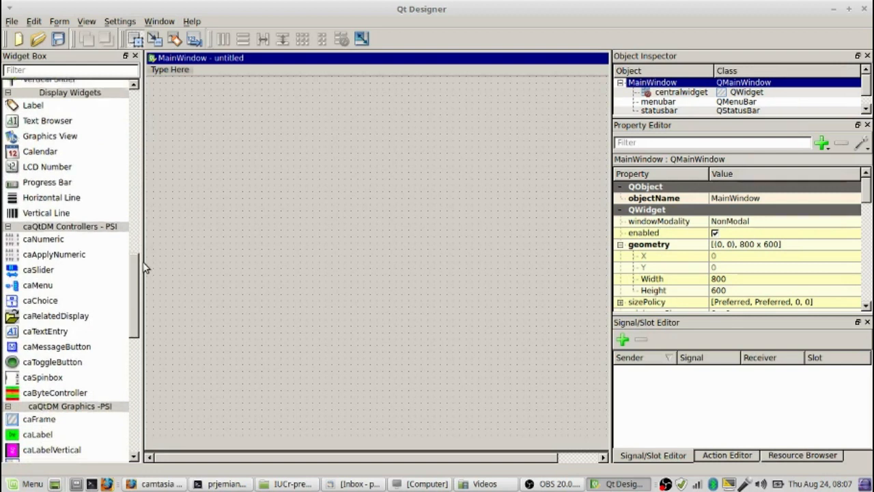
scroll("down", 3)
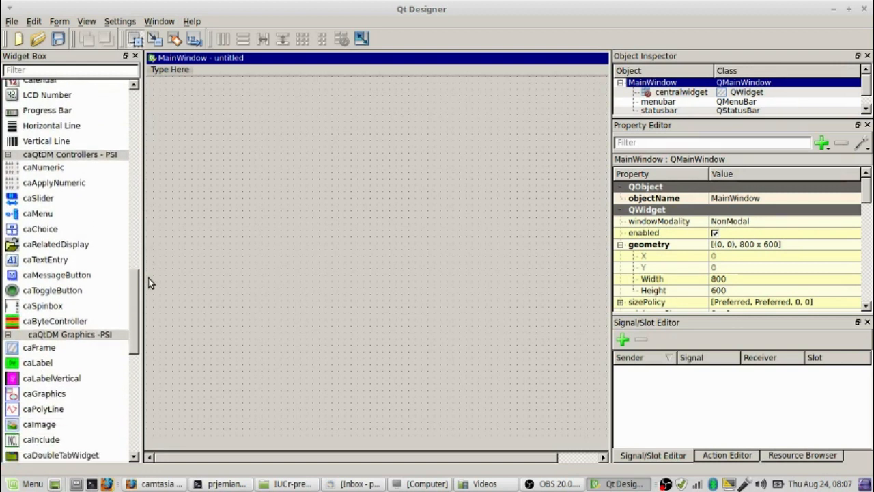
scroll("down", 3)
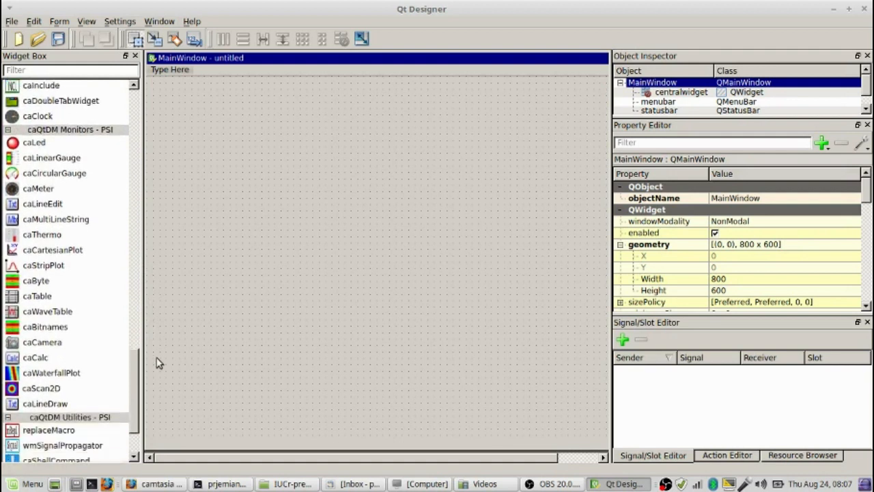
scroll("down", 3)
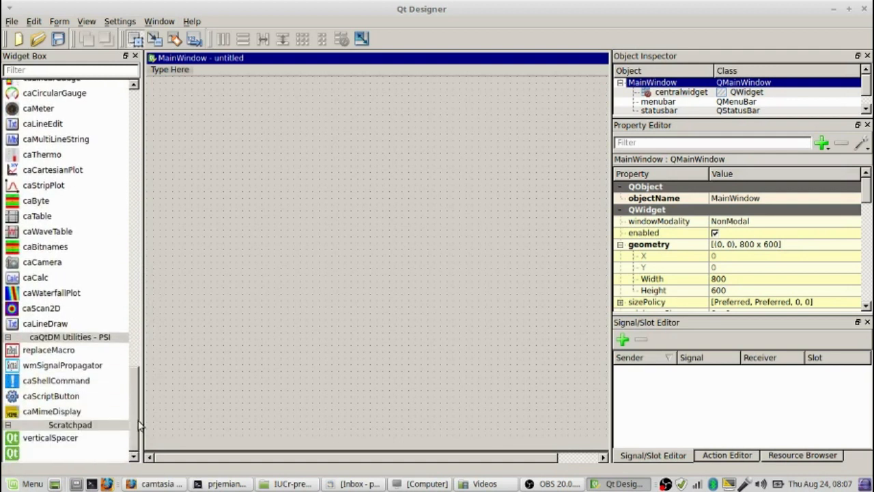
mouse_move(140, 435)
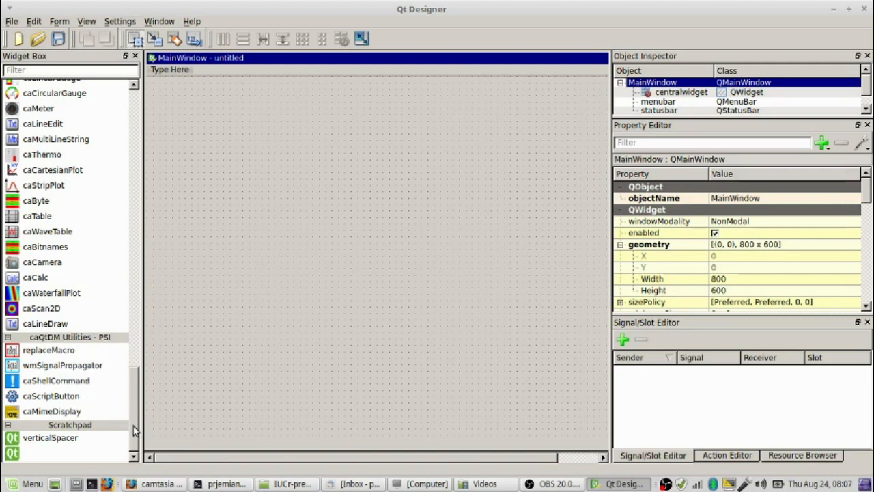
mouse_move(457, 161)
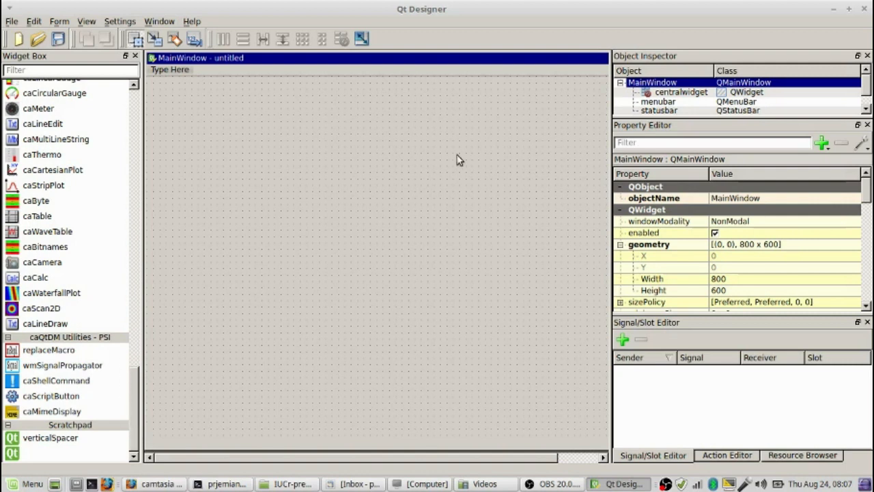
mouse_move(293, 106)
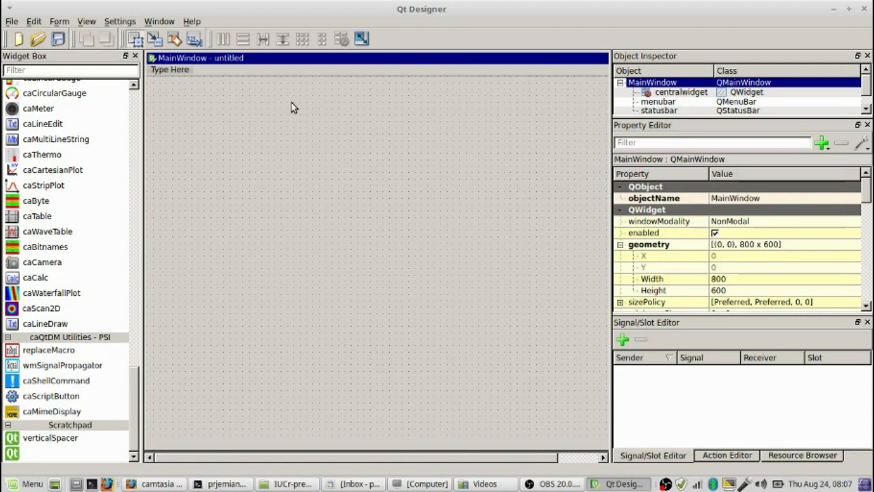
mouse_move(662, 74)
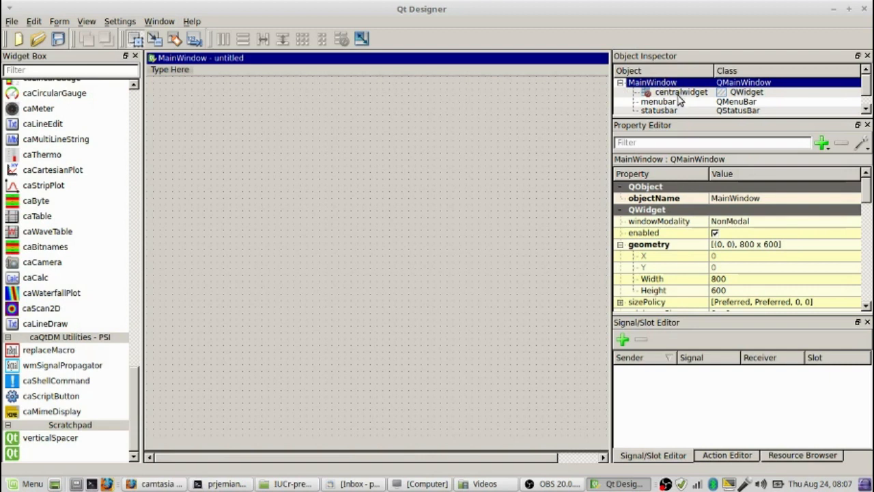
mouse_move(668, 110)
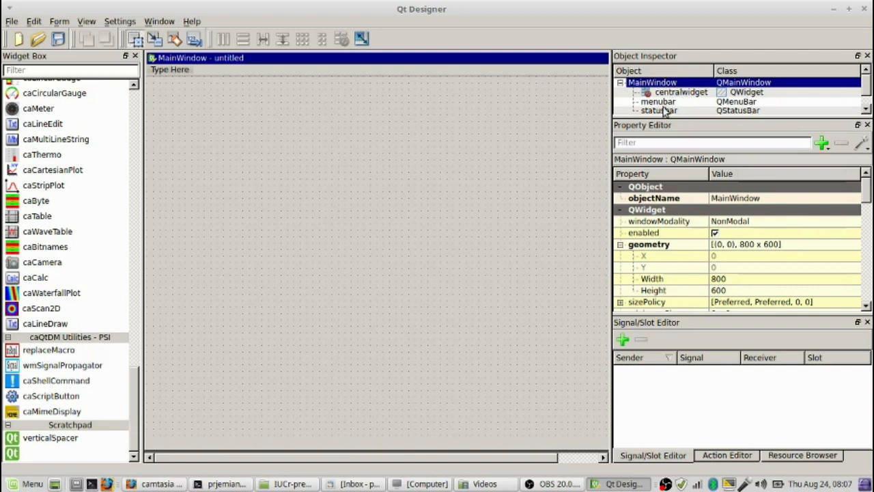
mouse_move(650, 101)
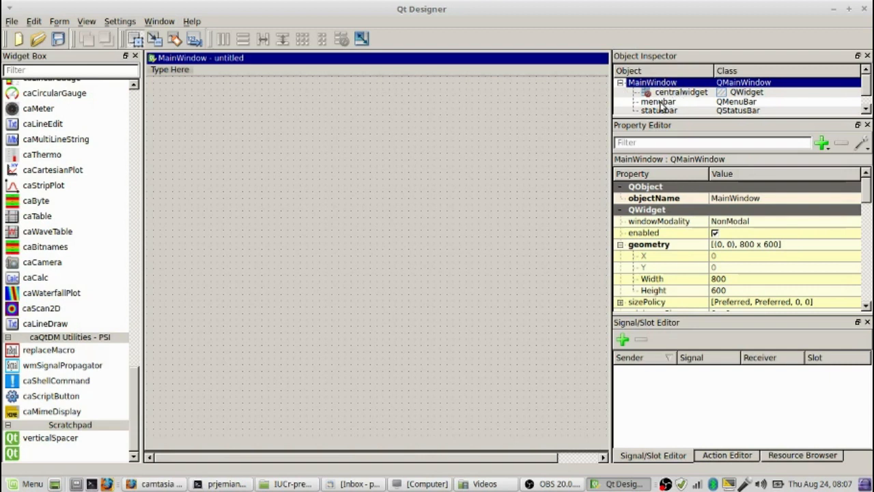
- Remove the menu bar and status bar from the main window form via the Object Inspector
right_click(656, 101)
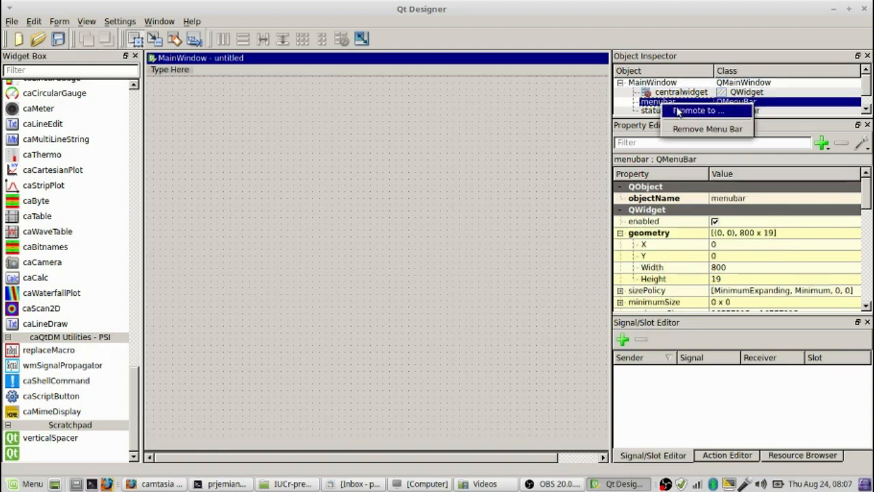
mouse_move(689, 134)
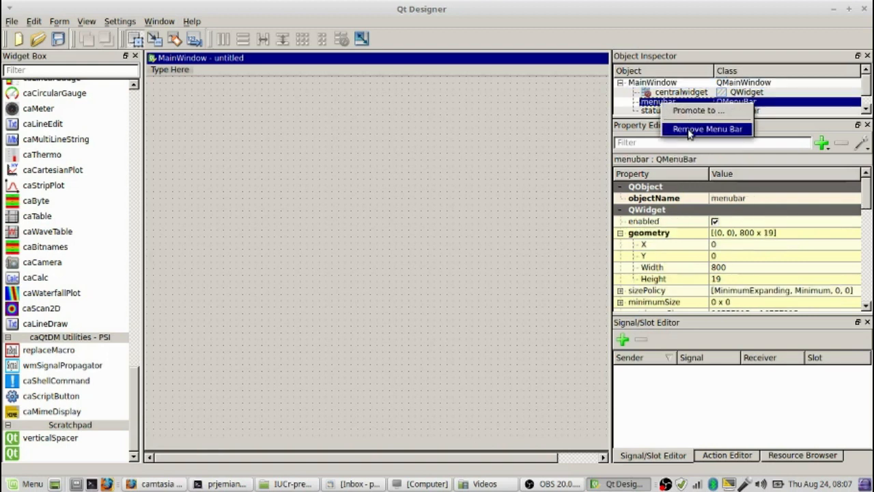
left_click(693, 129)
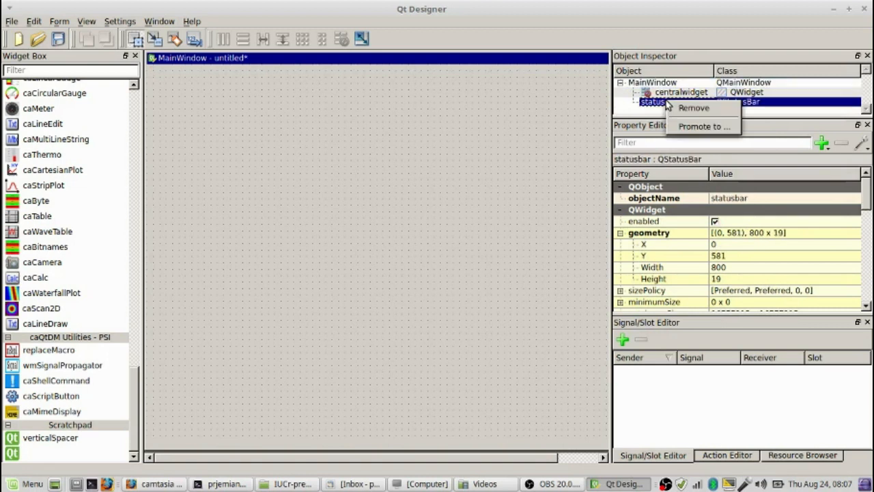
mouse_move(685, 109)
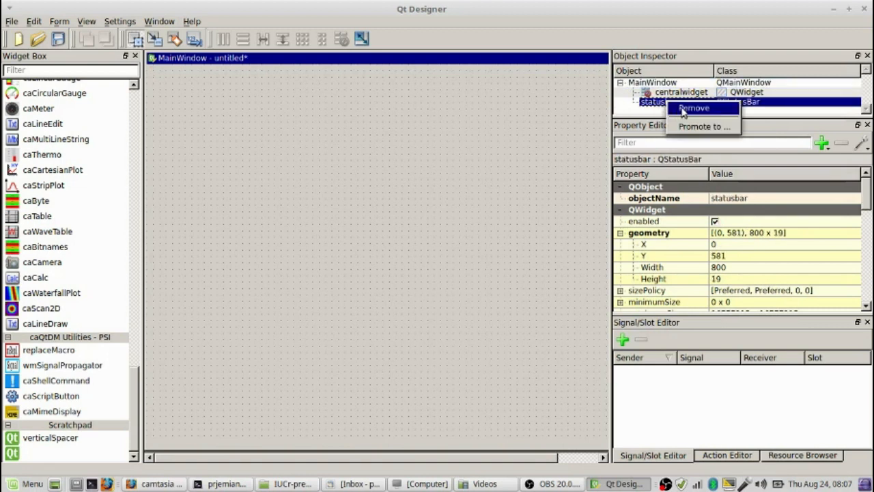
mouse_move(698, 113)
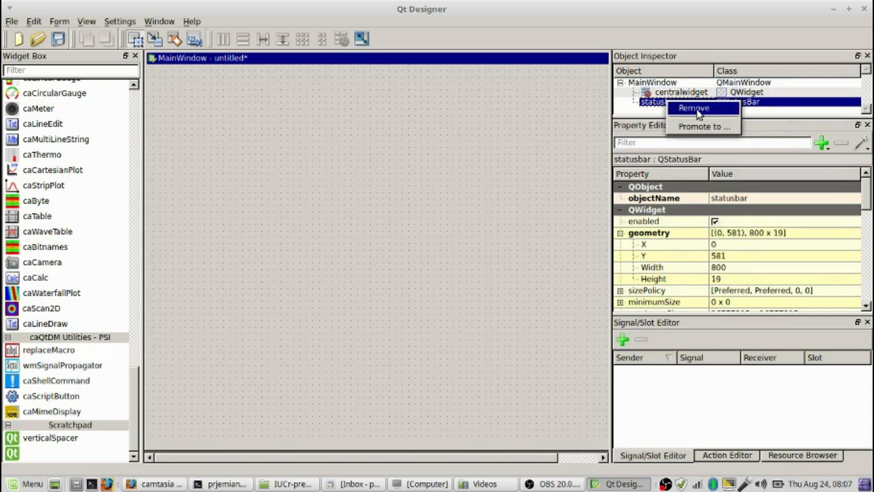
left_click(701, 108)
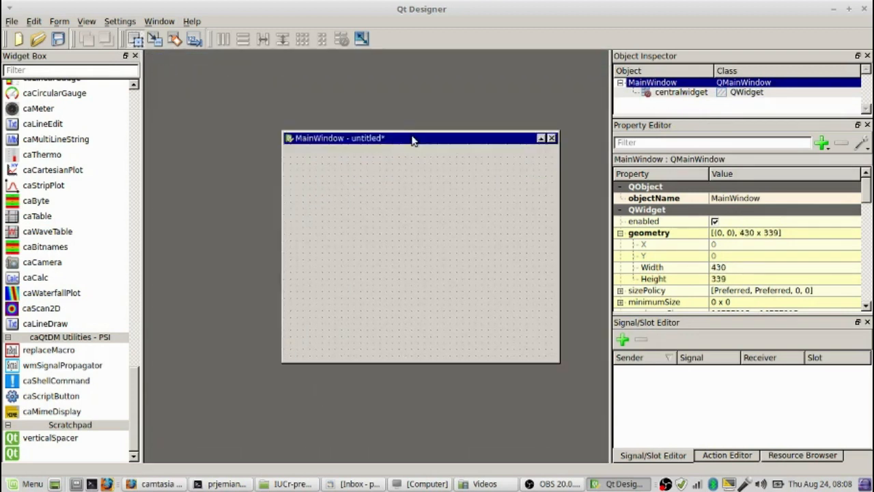
- Drag the 430 x 339 form toward the upper left of the workspace
left_click_drag(409, 138, 321, 80)
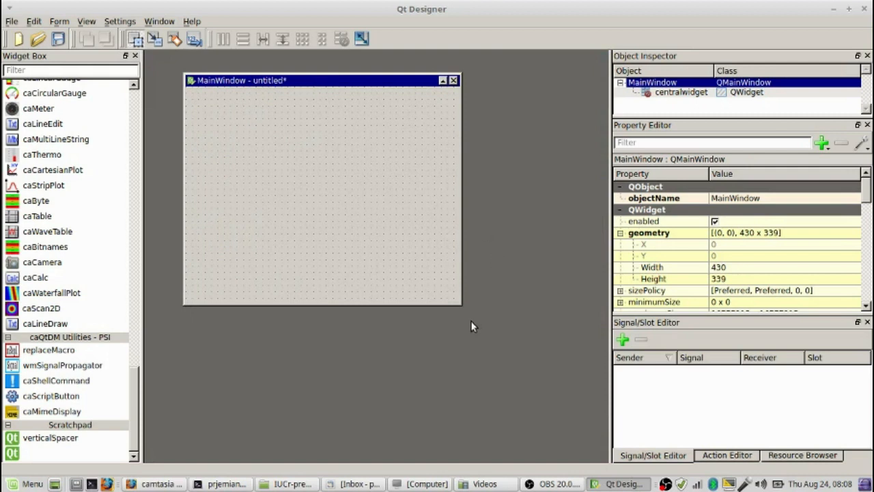
mouse_move(312, 131)
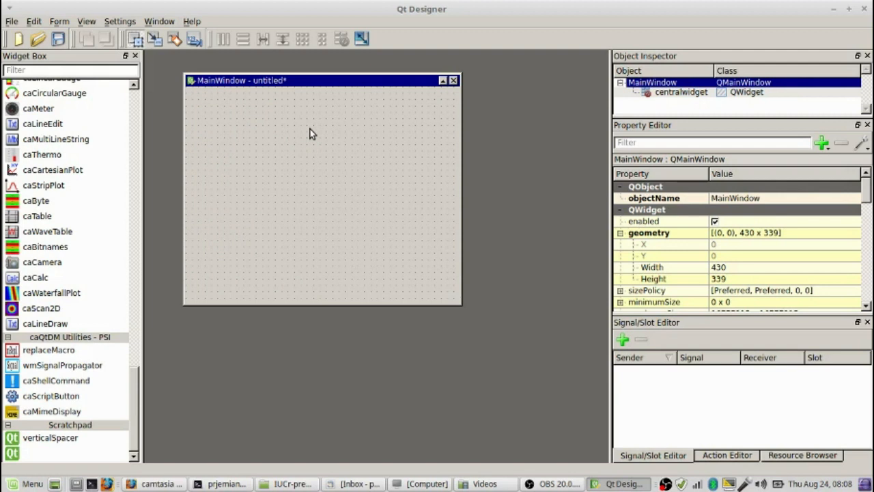
mouse_move(116, 396)
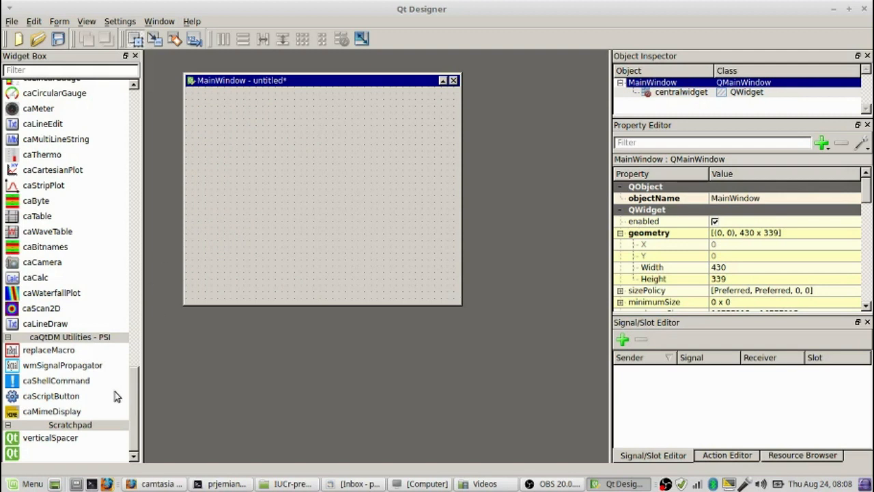
mouse_move(131, 397)
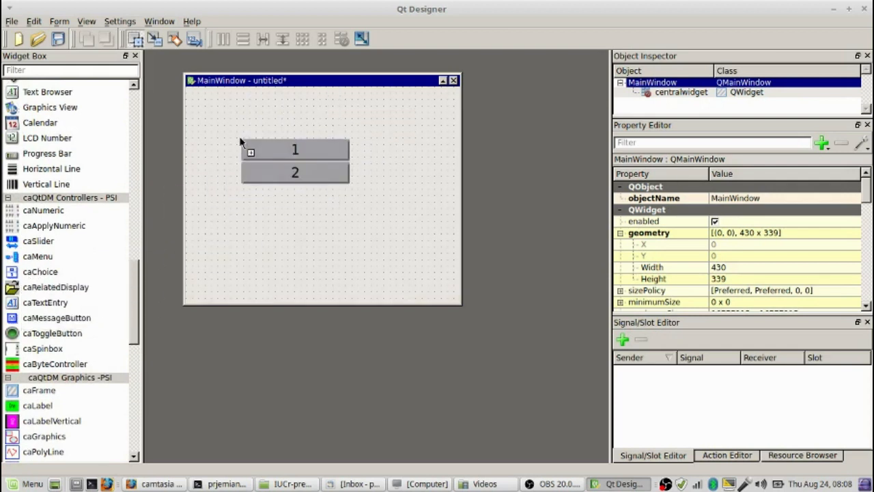
- Select the new caRelatedDisplay widget and bring its list properties into view
left_click(297, 161)
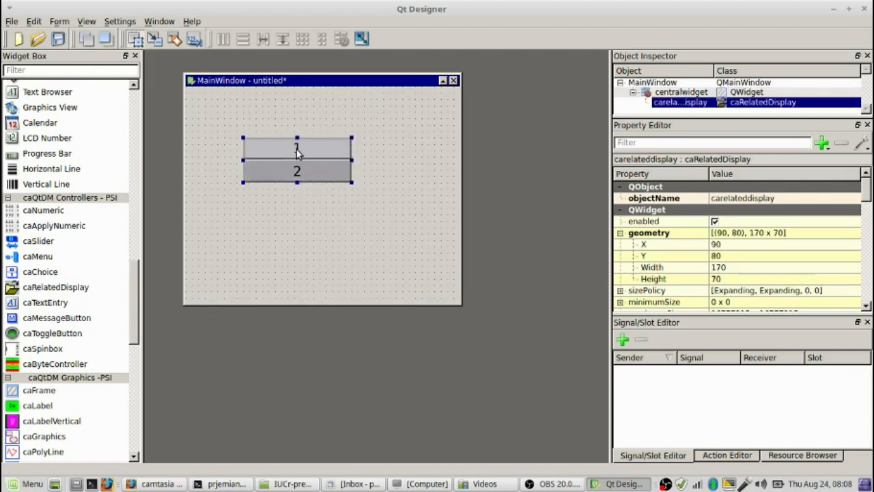
mouse_move(510, 173)
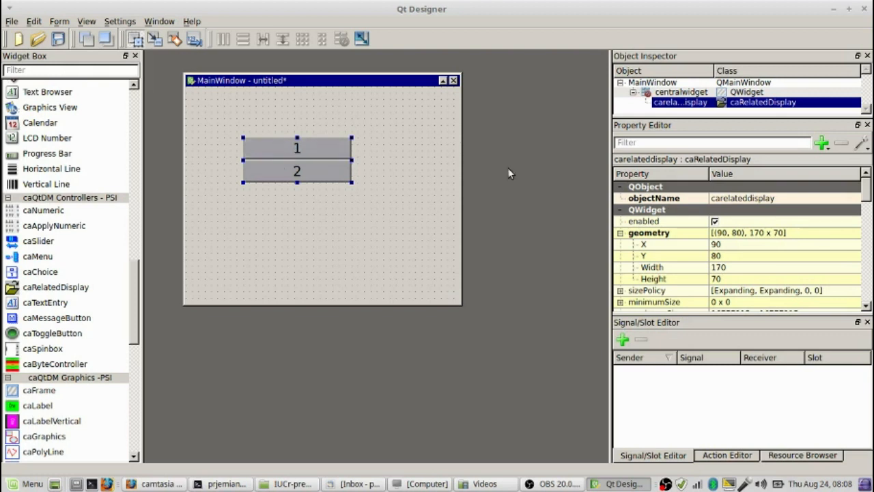
mouse_move(383, 199)
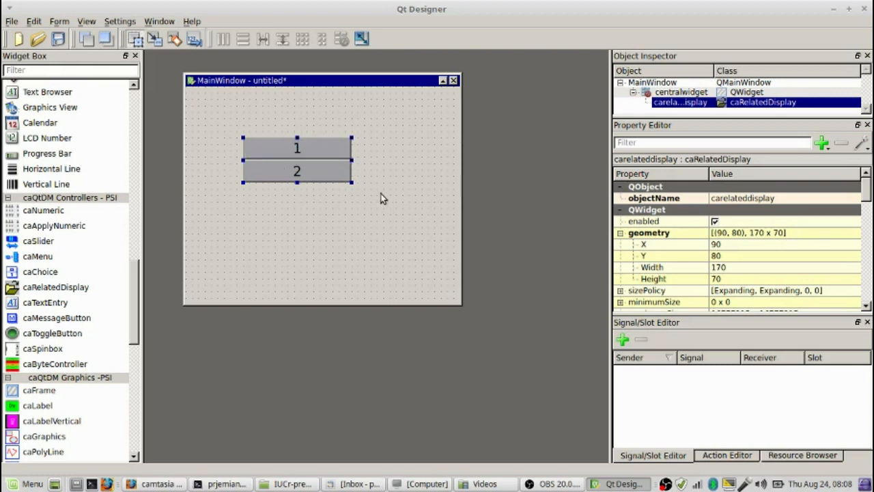
mouse_move(389, 163)
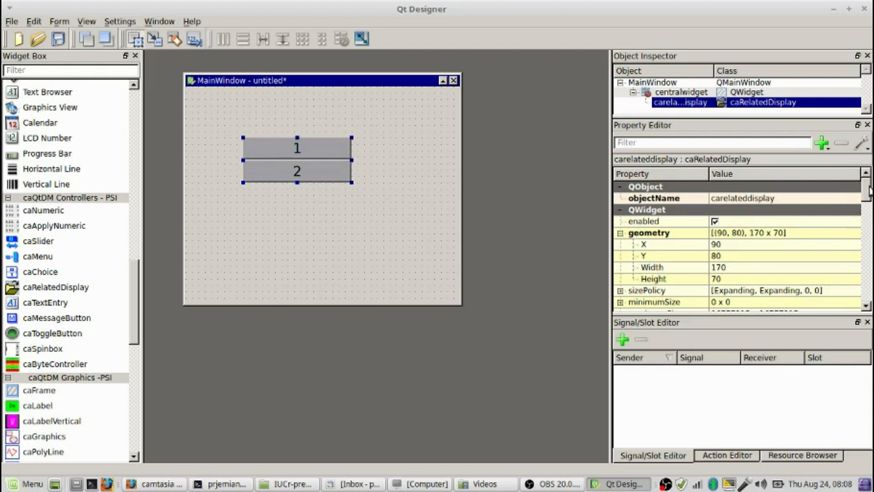
scroll("down", 3)
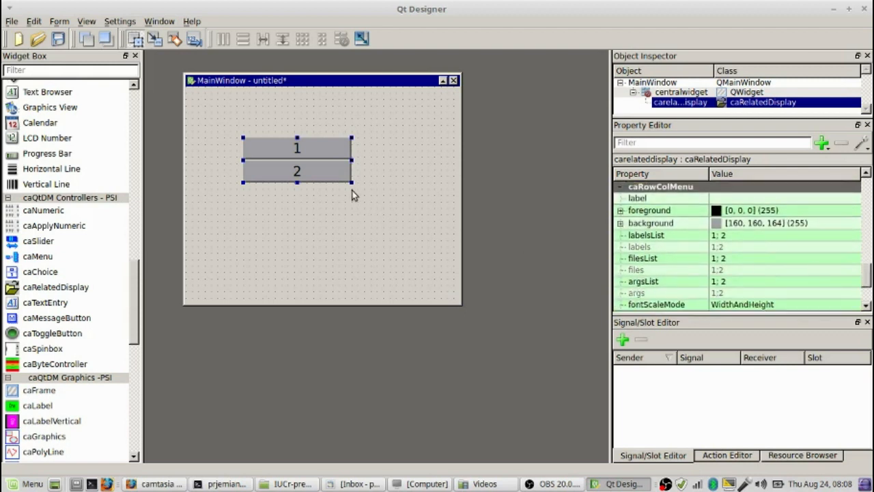
mouse_move(758, 261)
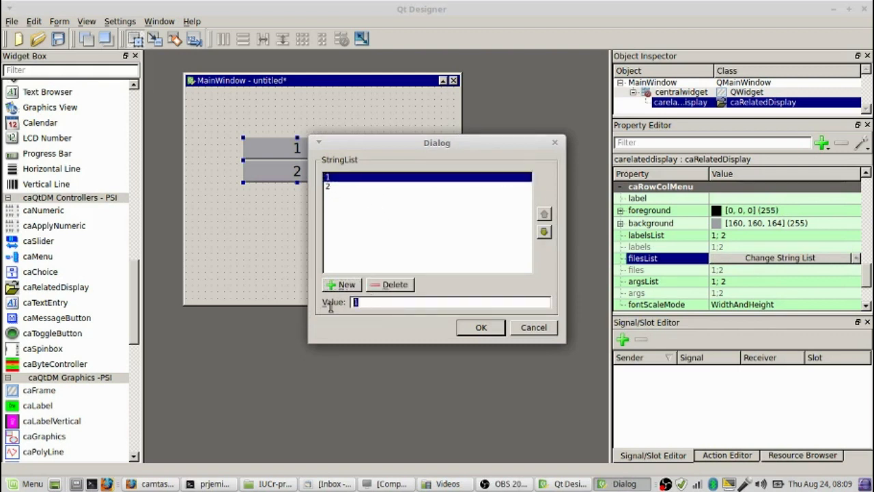
- Set the files list to the single entry motorx.ui, deleting entry 2
type("motor")
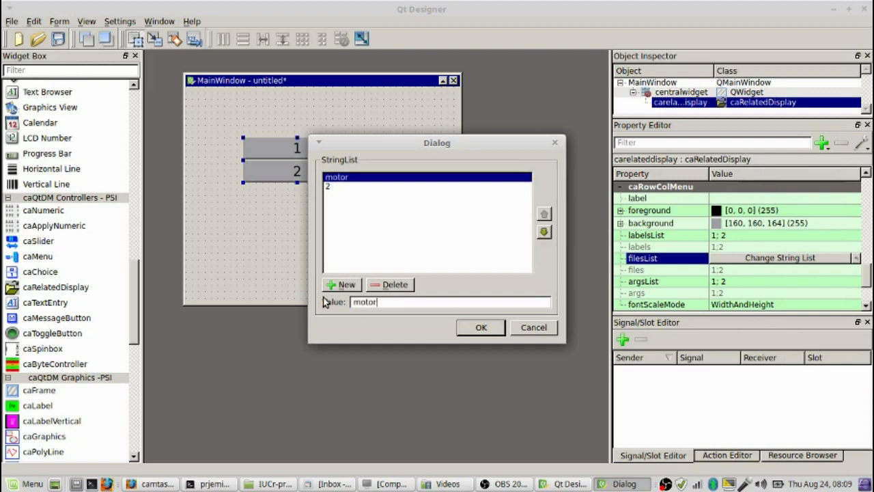
type("x.ui")
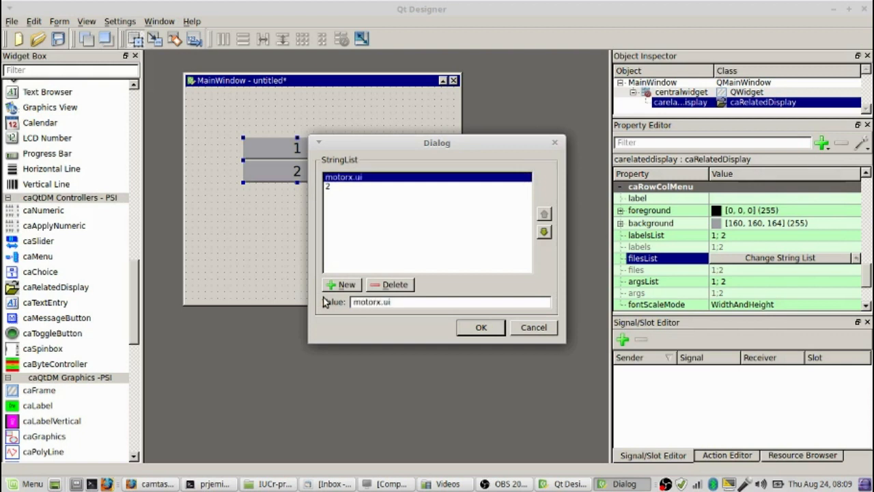
mouse_move(336, 196)
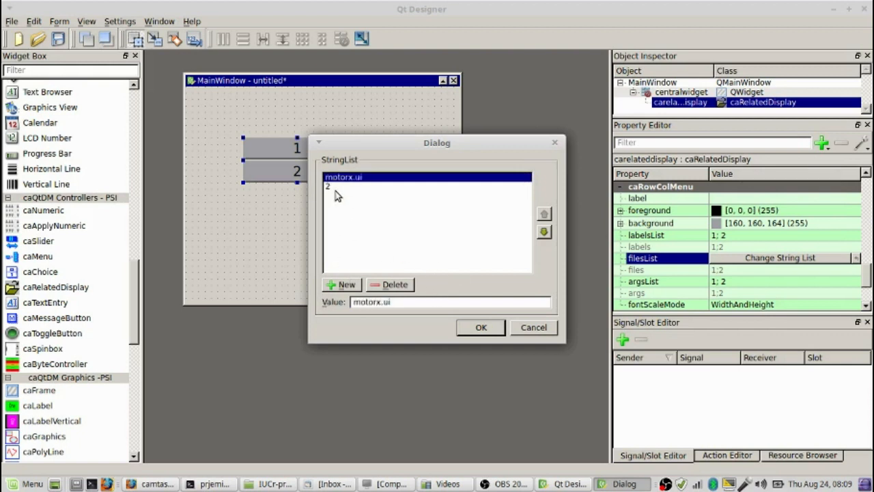
left_click(331, 186)
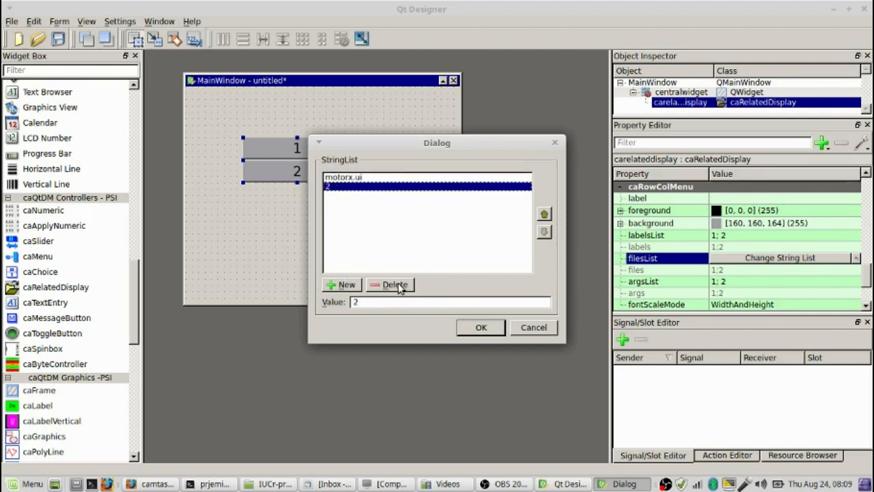
left_click(394, 285)
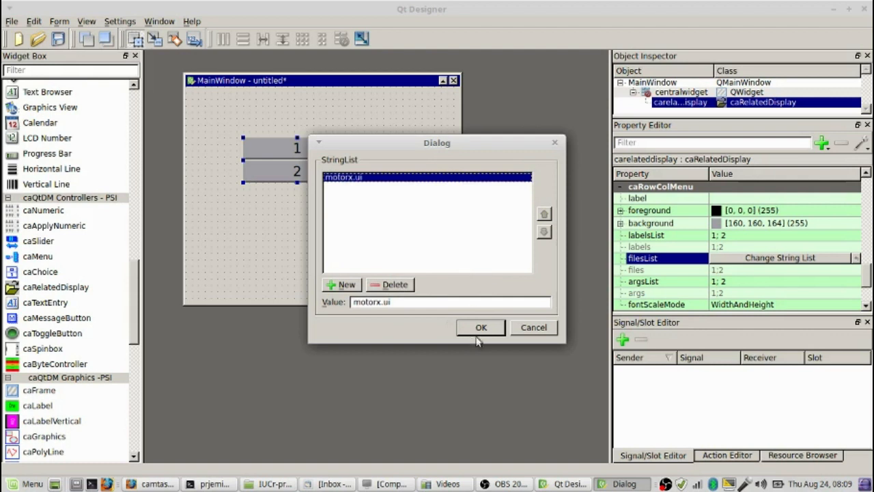
left_click(481, 327)
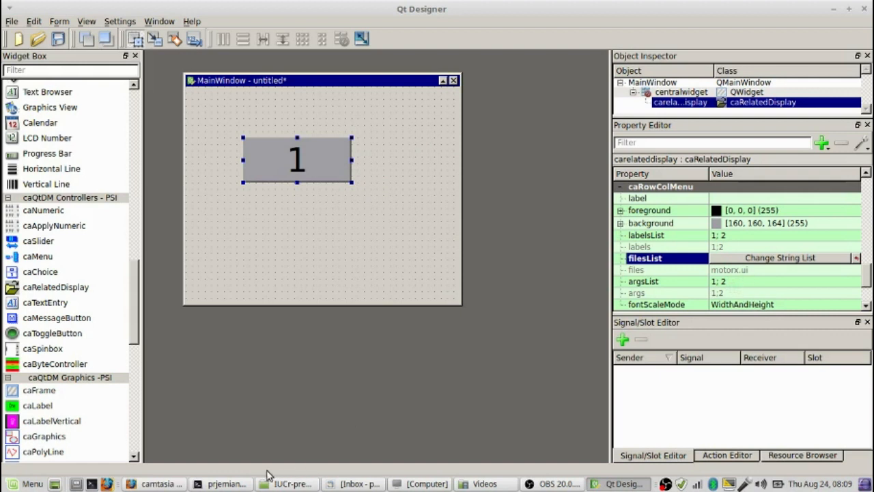
- Set the args list to the single macro string P=xxx:,M=m1, deleting entry 2
left_click(231, 483)
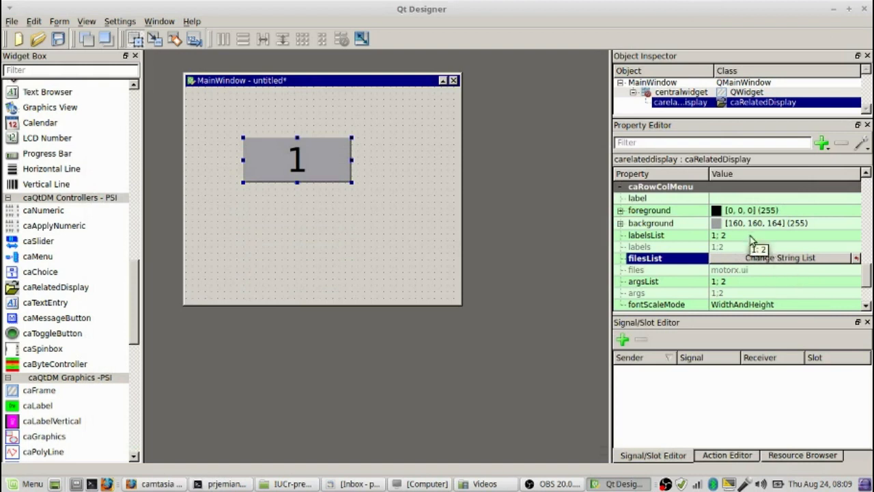
mouse_move(743, 288)
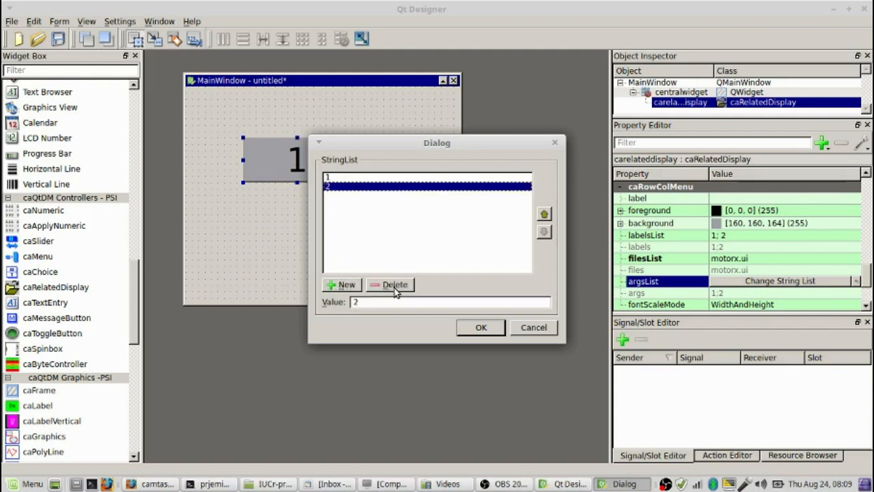
left_click(390, 285)
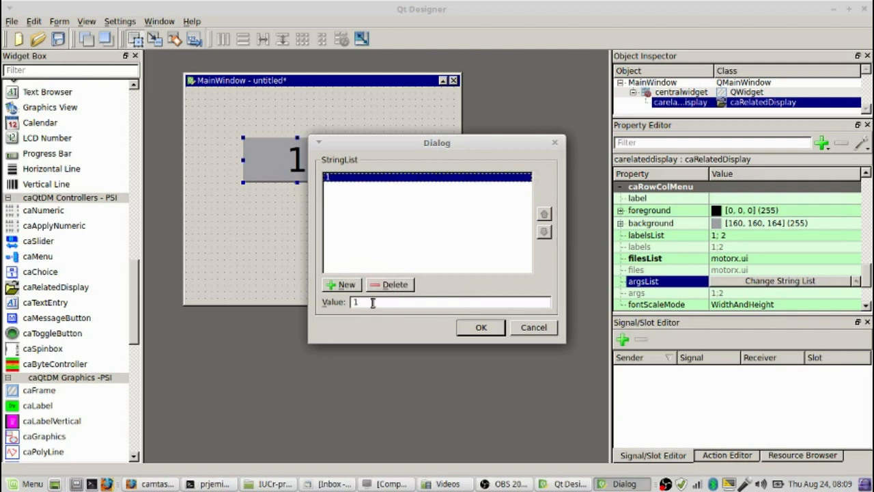
type("P-")
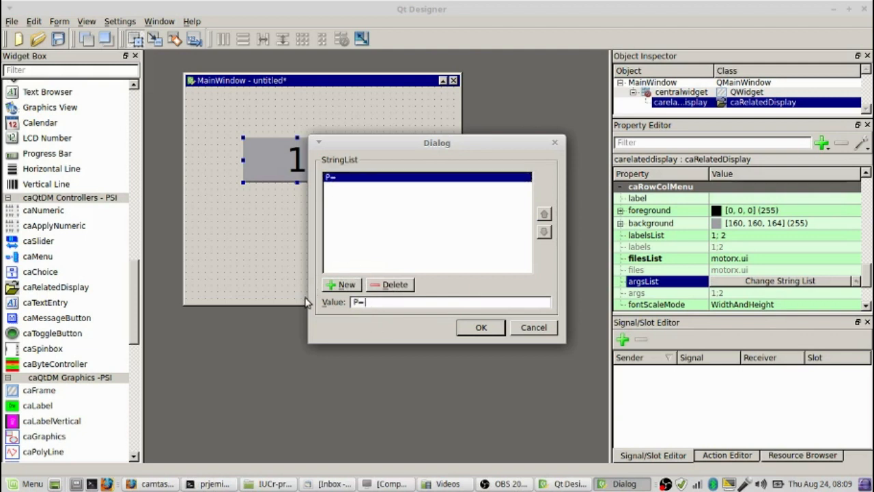
type("xxx:")
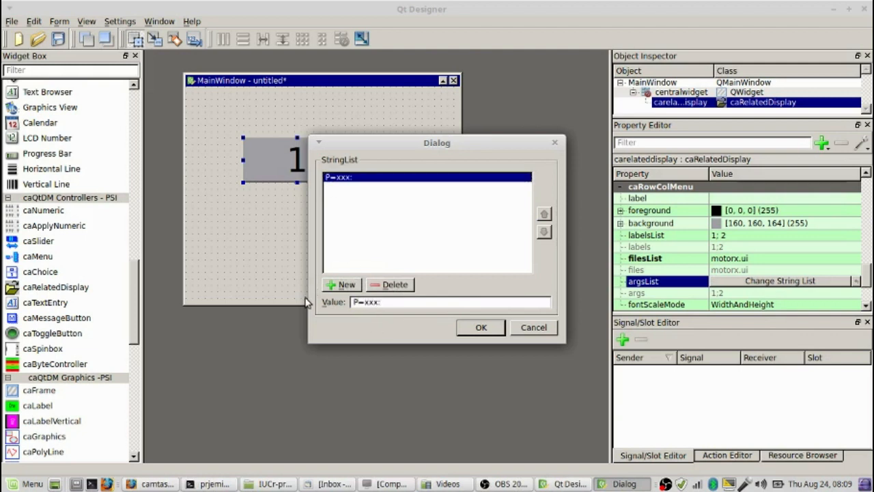
type(",M=m1")
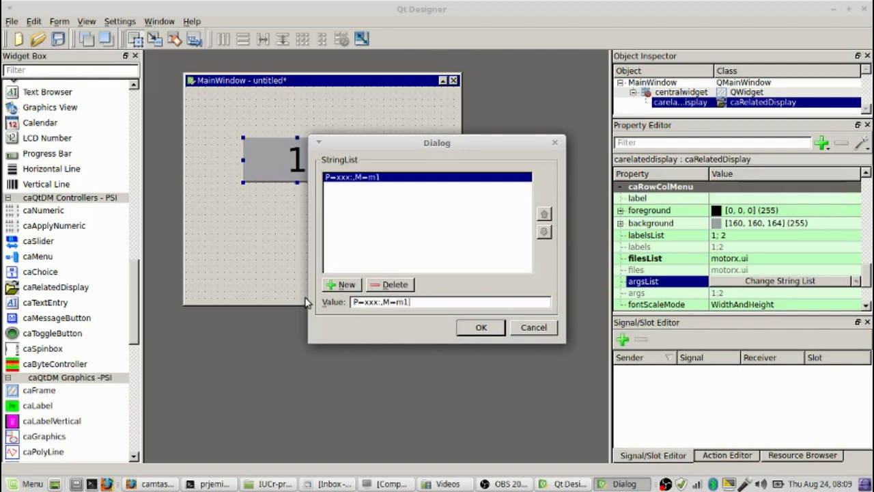
mouse_move(391, 286)
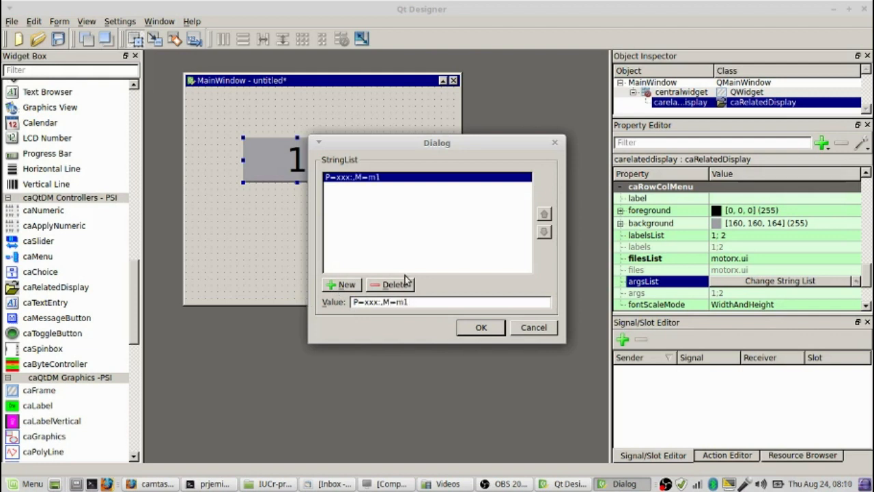
mouse_move(349, 226)
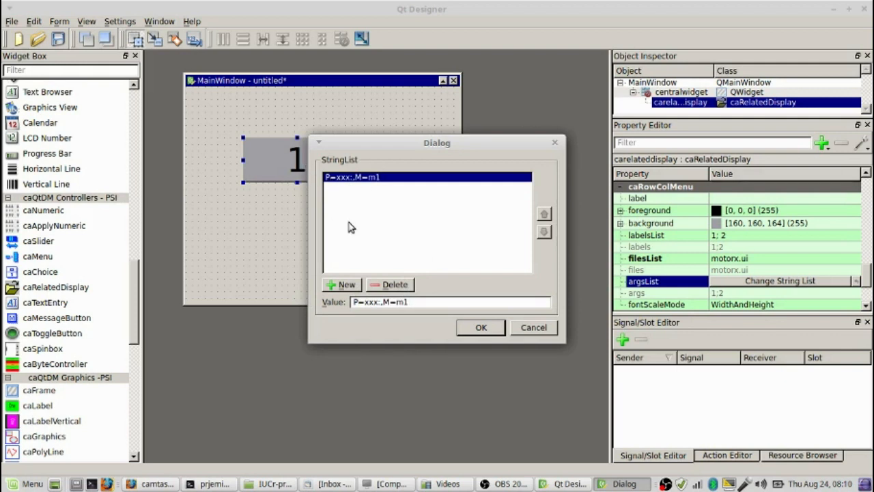
mouse_move(498, 320)
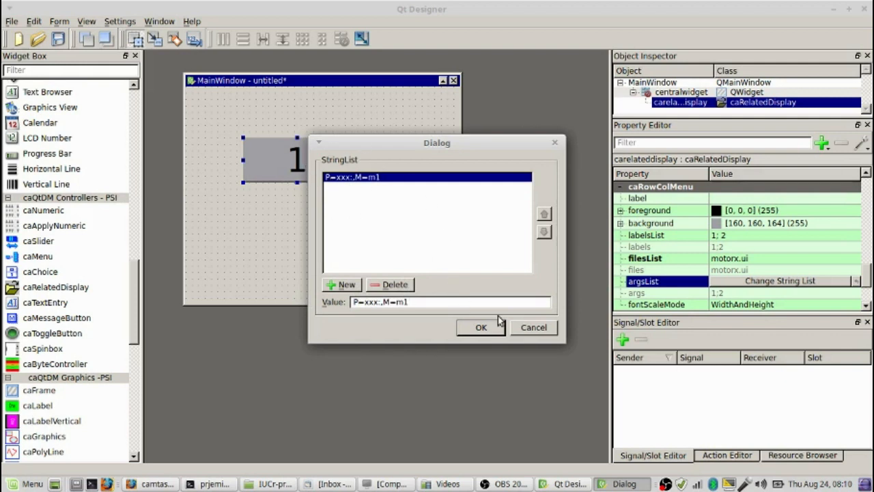
left_click(481, 327)
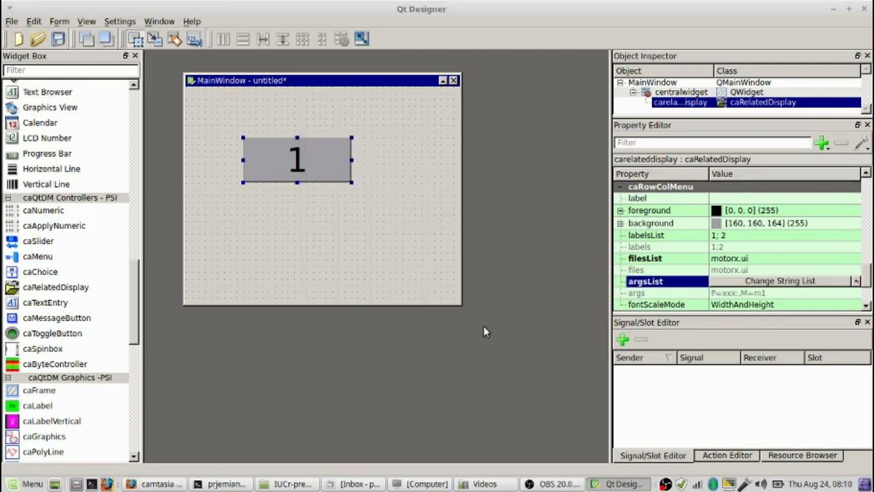
- Set the labels list to the single entry 'motor 1'
left_click(660, 235)
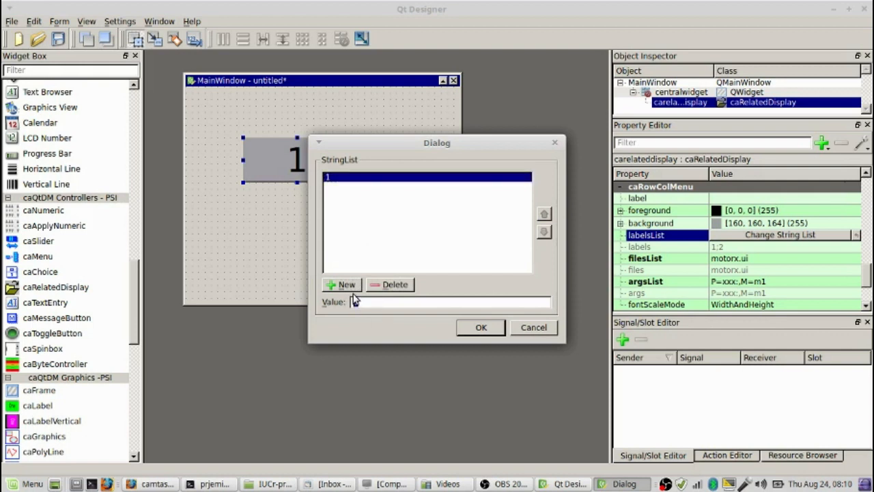
type("motor 1")
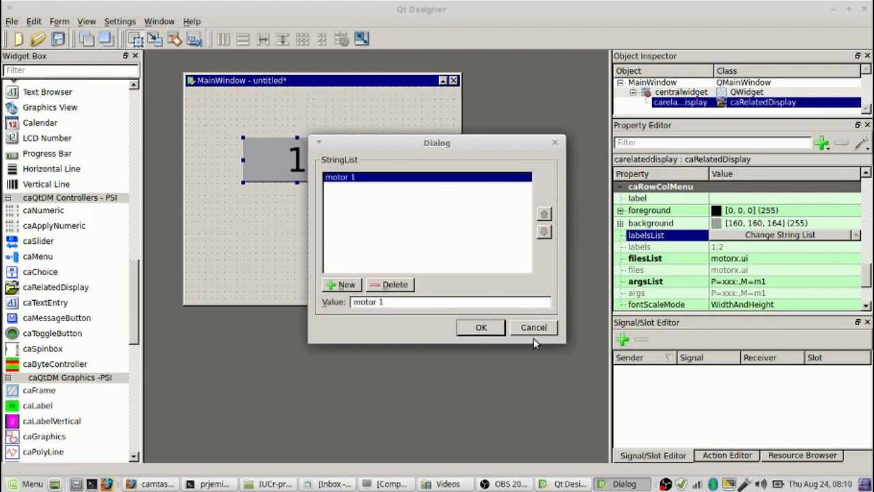
left_click(481, 327)
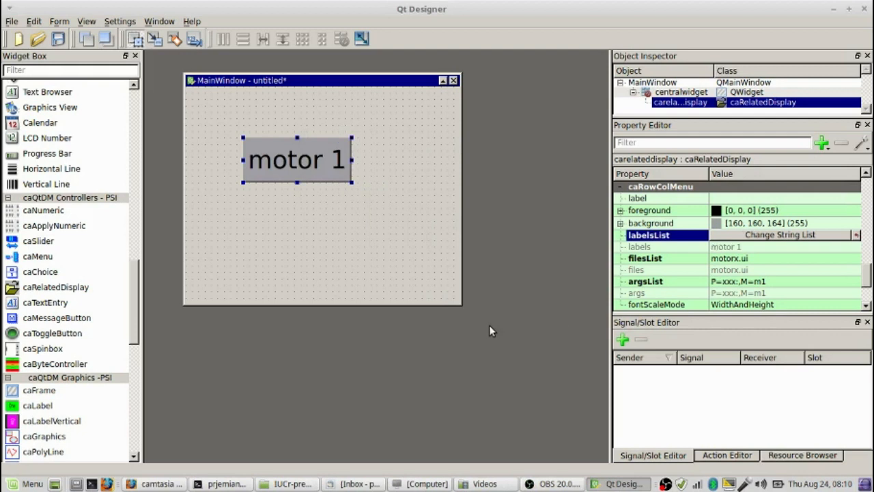
mouse_move(756, 223)
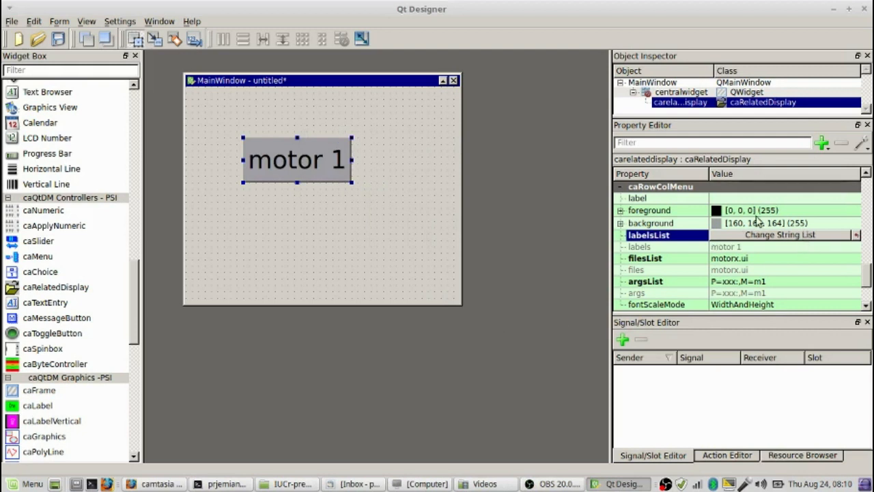
mouse_move(295, 170)
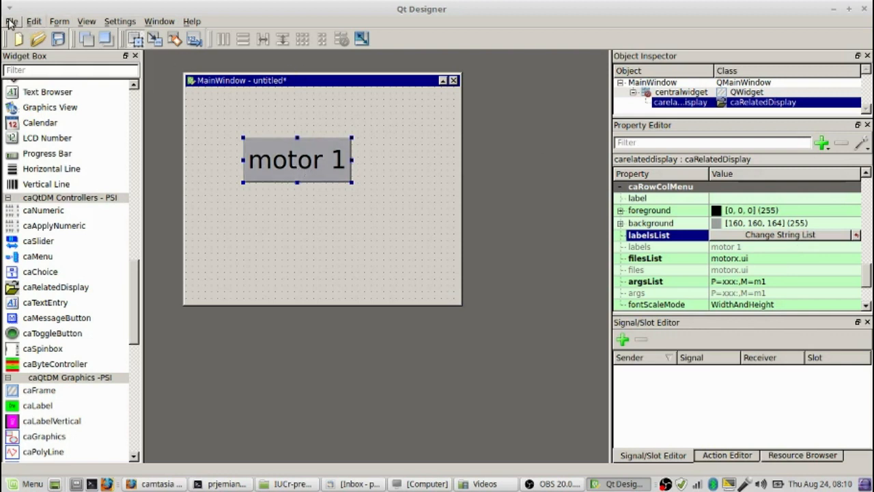
- Save the form as my_motor.ui via Save Form As
left_click(9, 20)
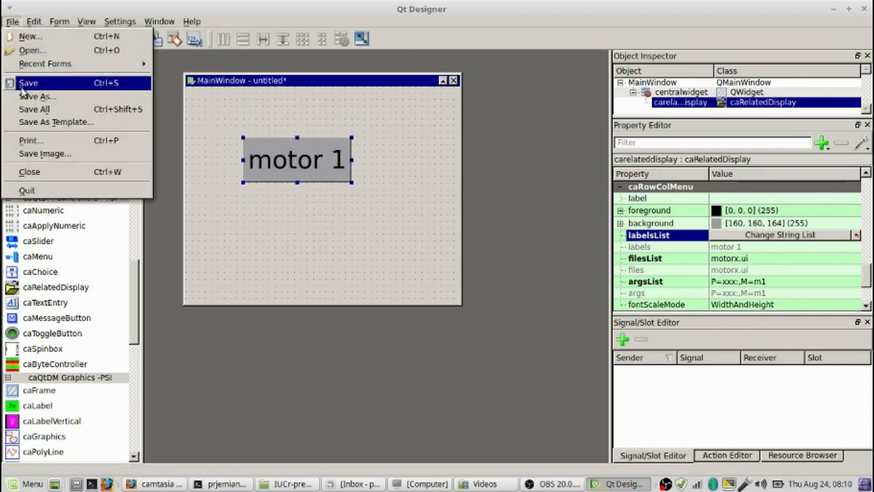
left_click(37, 96)
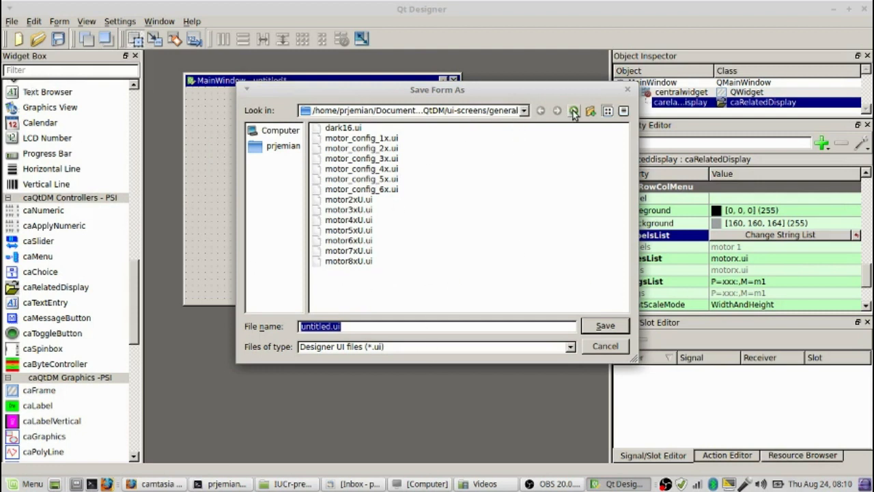
mouse_move(374, 363)
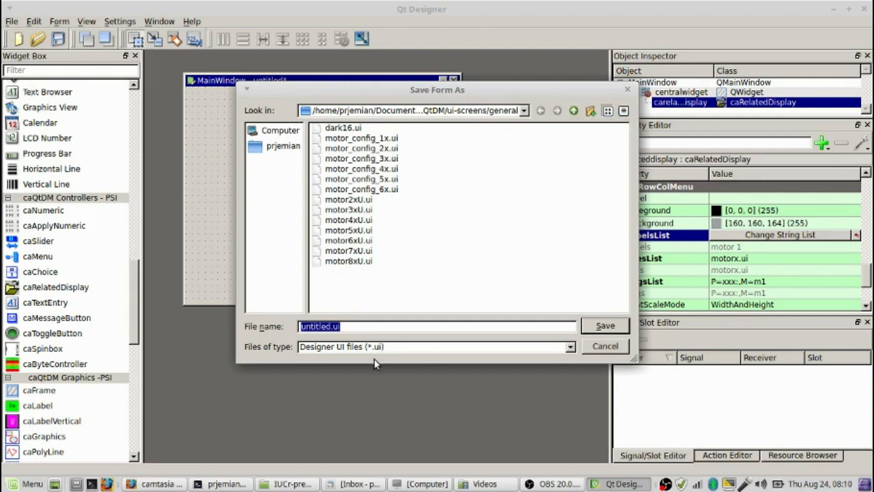
type("my")
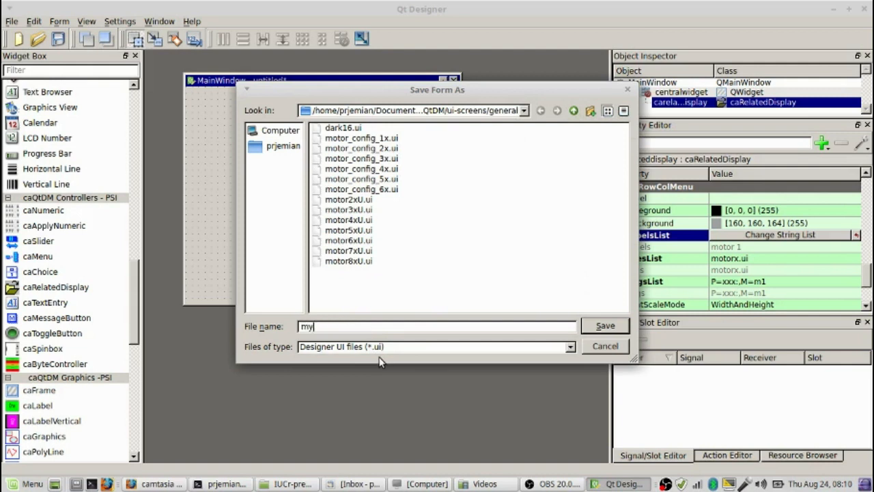
type("_motor")
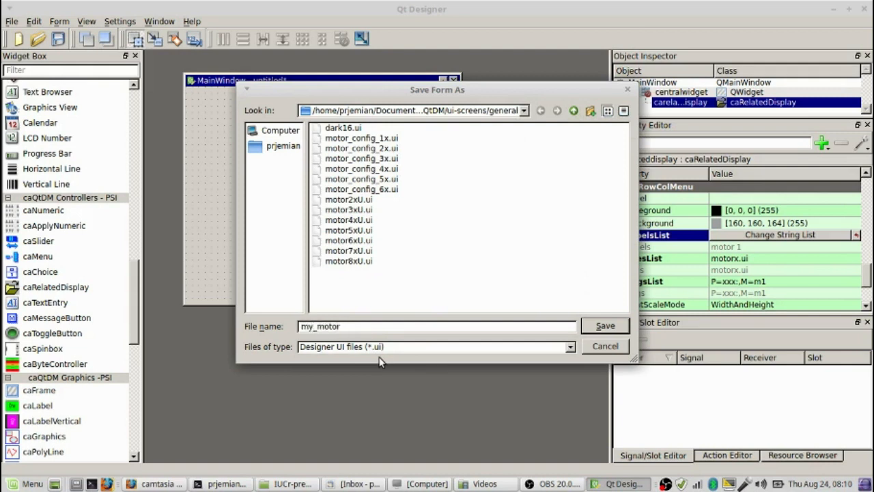
type(".ui")
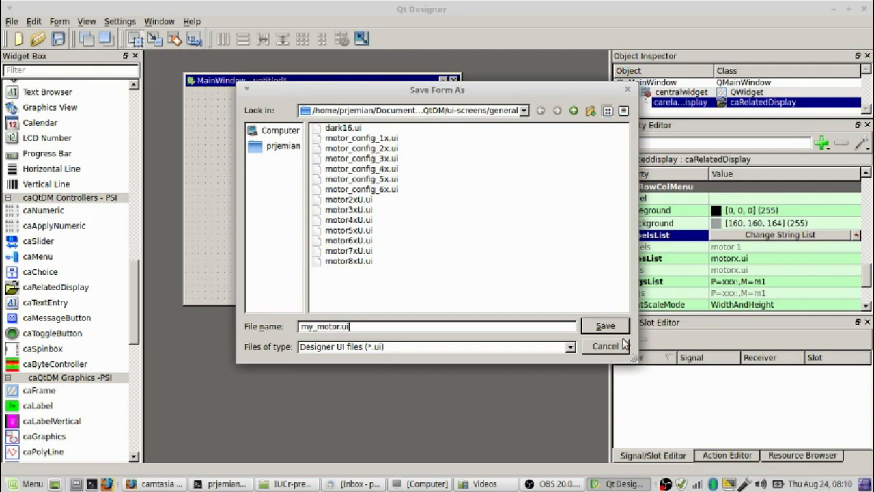
left_click(605, 324)
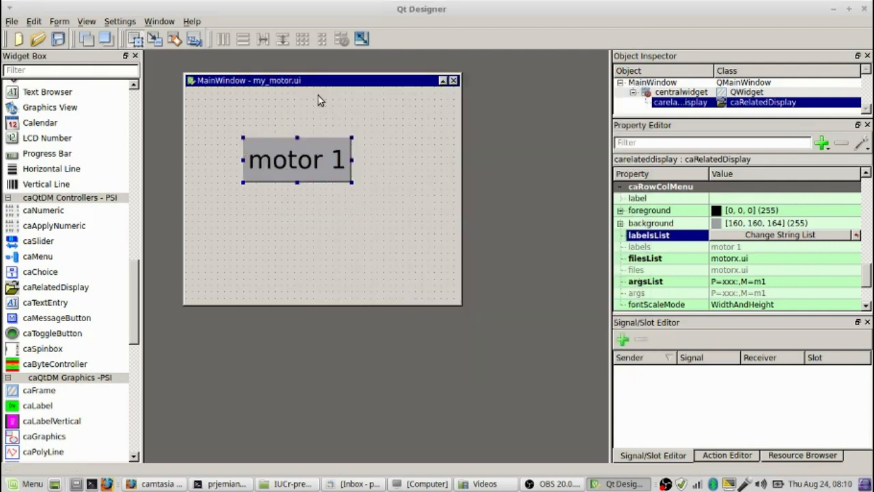
- Nudge the motor 1 button up-left, save my_motor.ui, and return to Terminal
left_click_drag(296, 159, 278, 146)
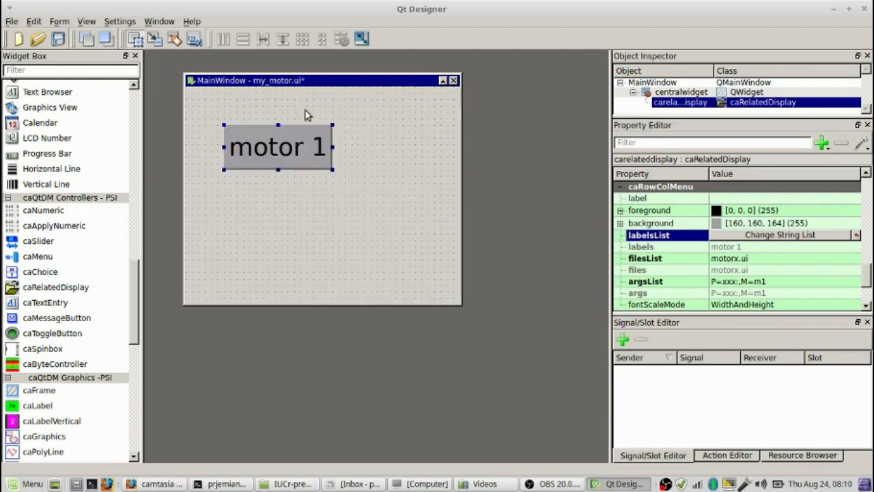
mouse_move(307, 85)
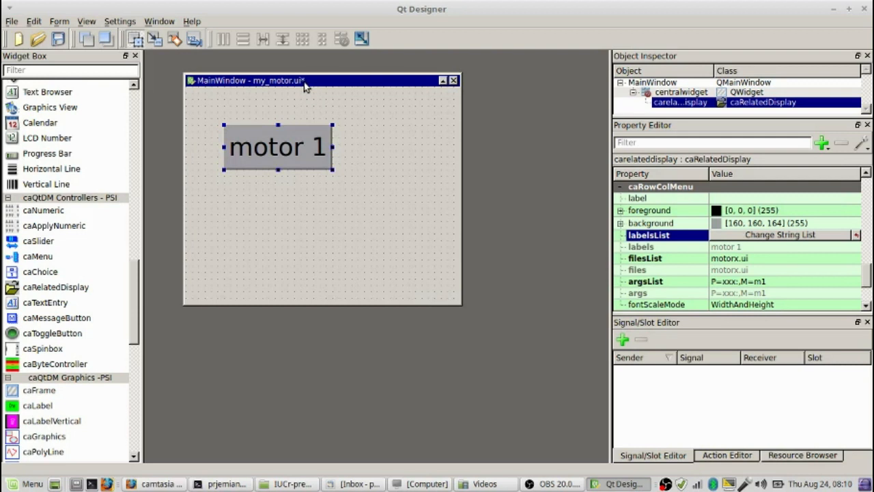
mouse_move(306, 83)
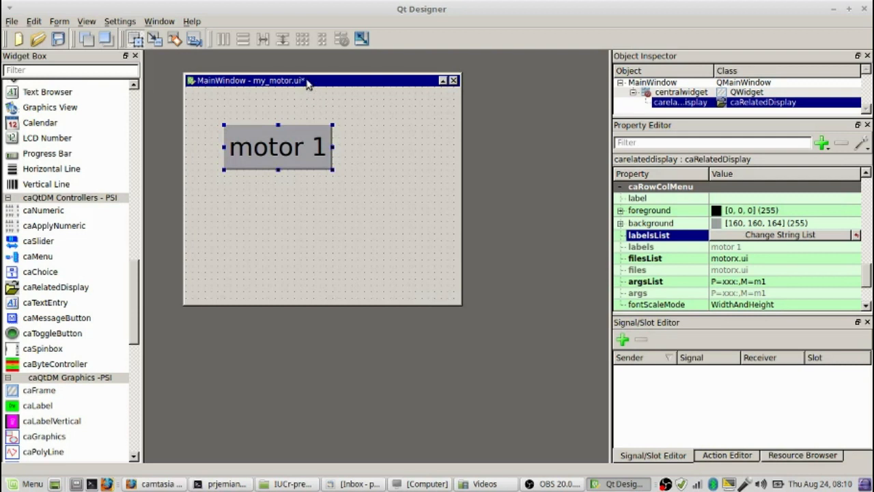
left_click(10, 21)
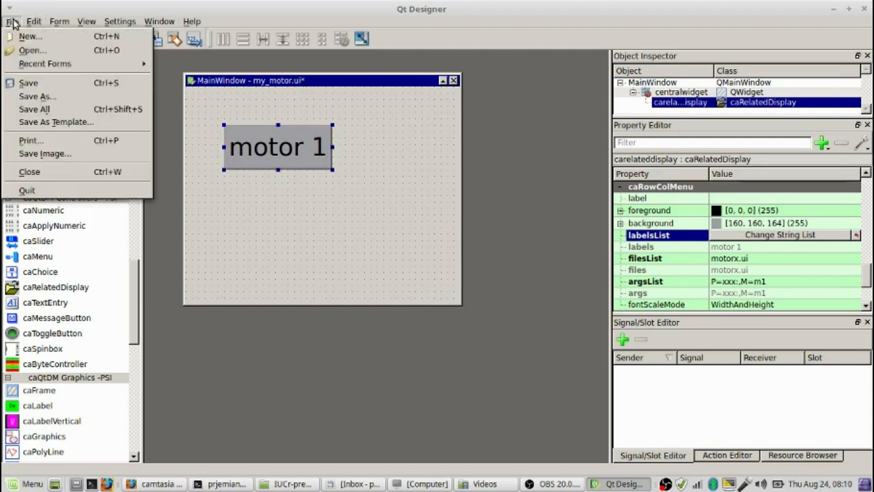
left_click(28, 82)
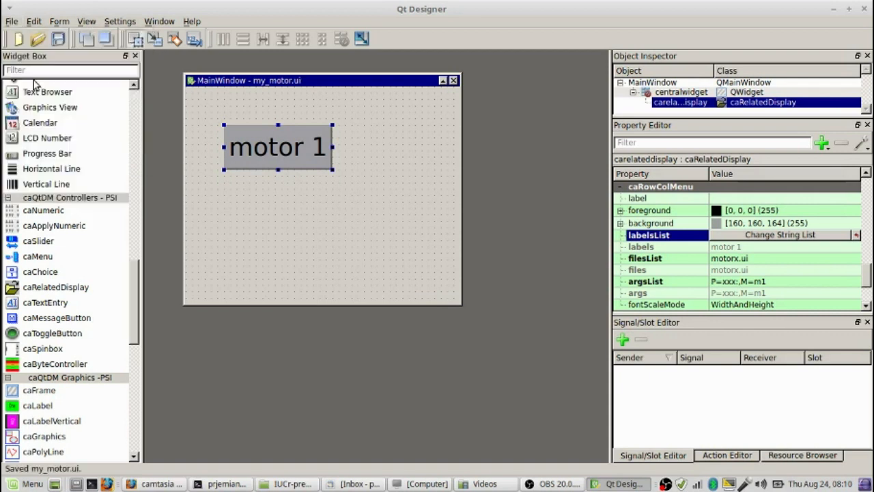
left_click(219, 483)
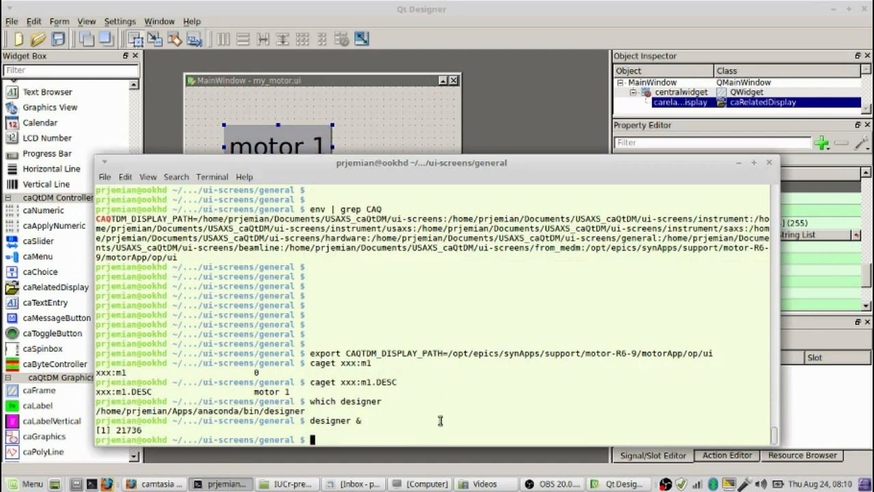
- Run 'which caQtDM' to locate it in /usr/local/epics/opi/bin
type("which c")
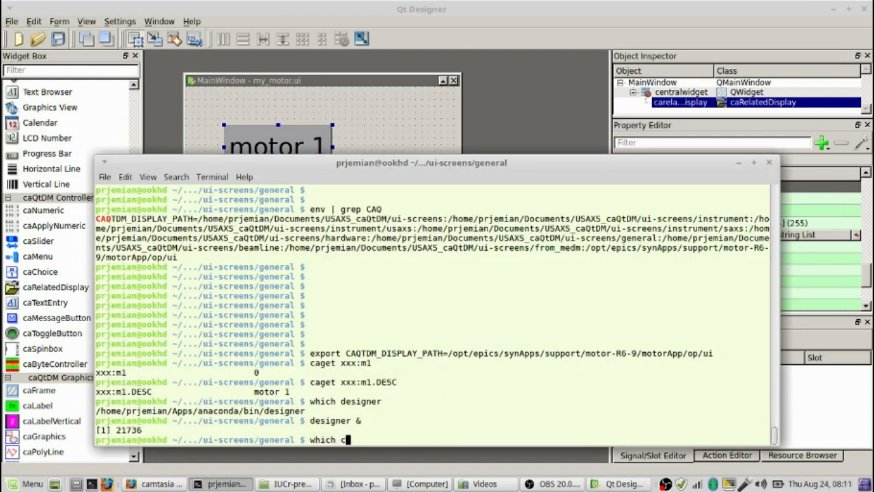
type("aQtDM")
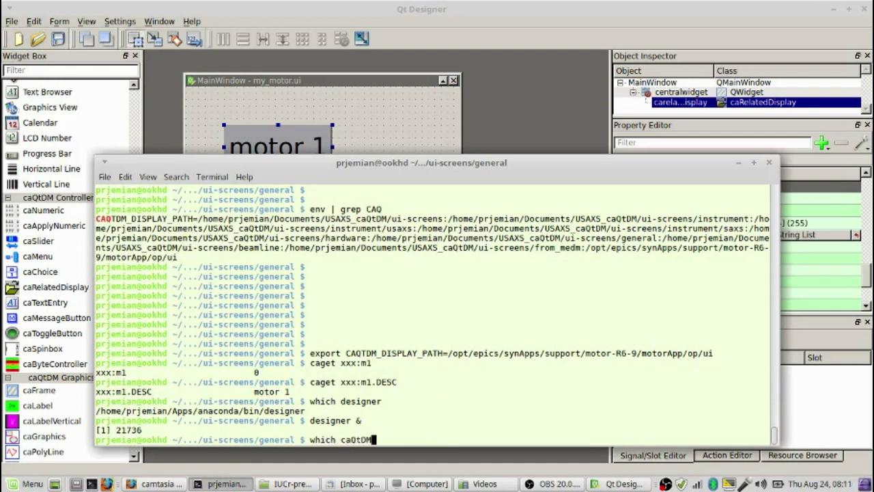
key("Return")
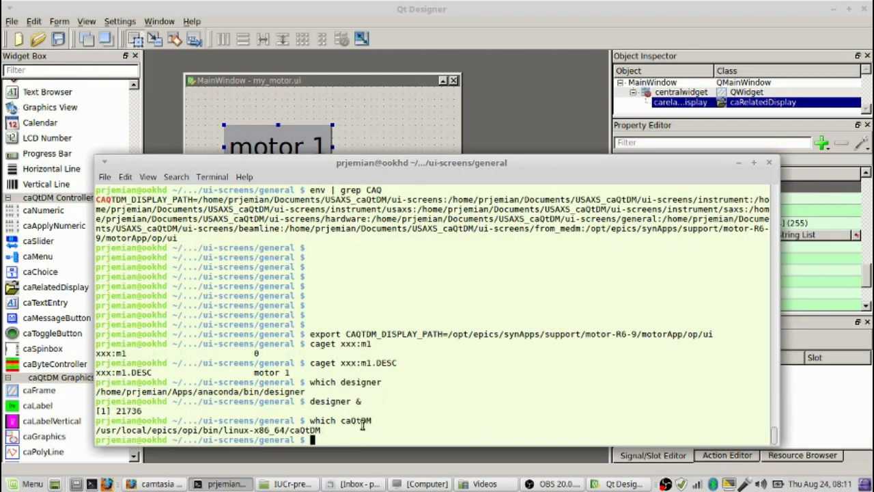
- Begin entering the command 'caQtDM my_motor.ui' at the prompt
double_click(357, 420)
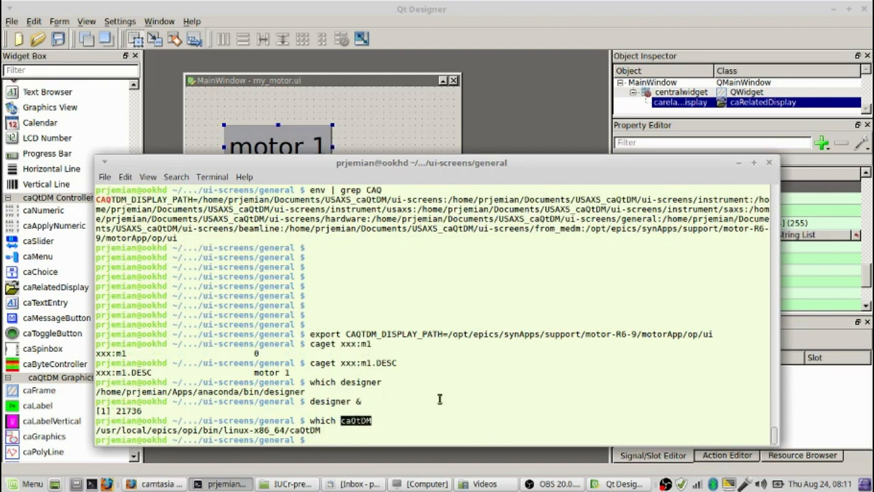
type("c")
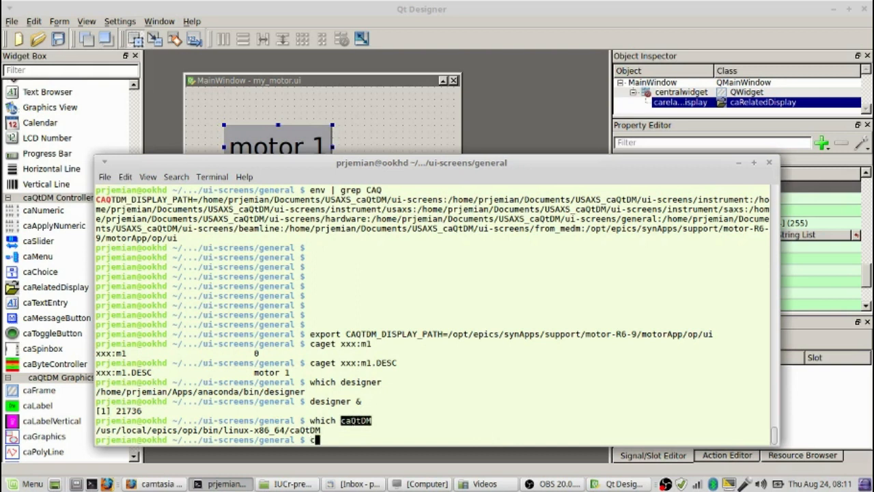
type("aQtDM")
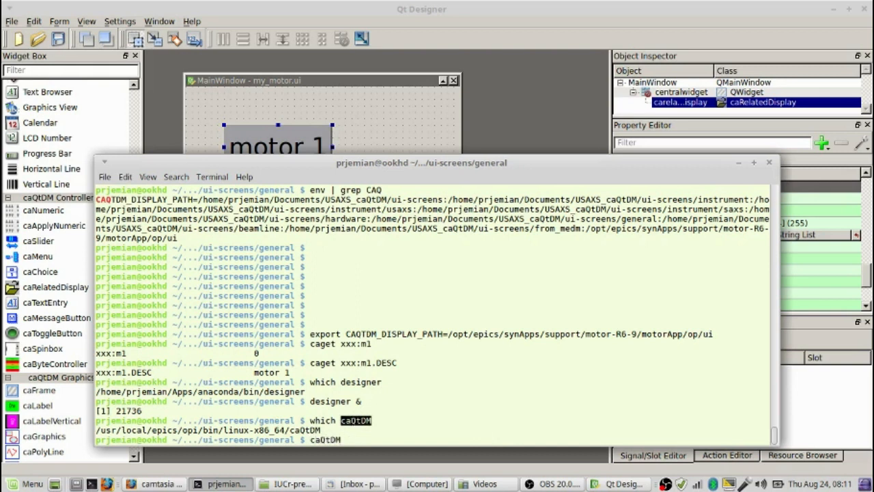
type("my_motor.ui")
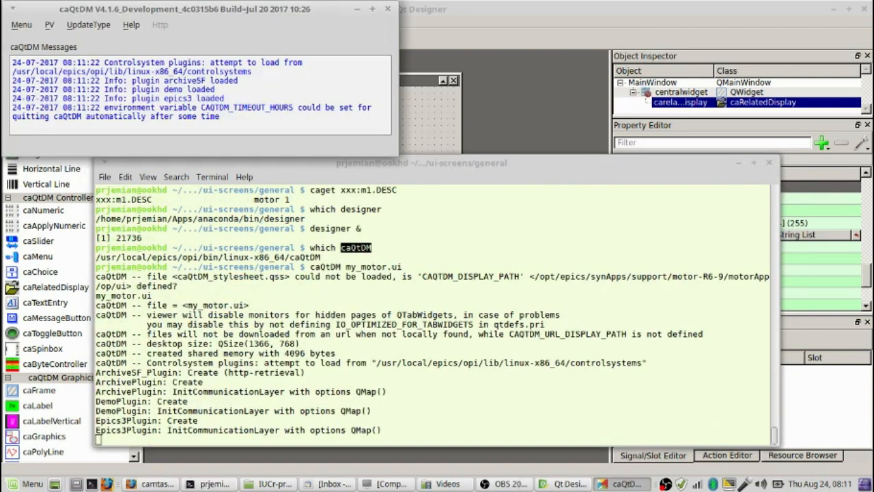
- Launch caQtDM on my_motor.ui and open the motorx screen from its motor 1 button
key("Return")
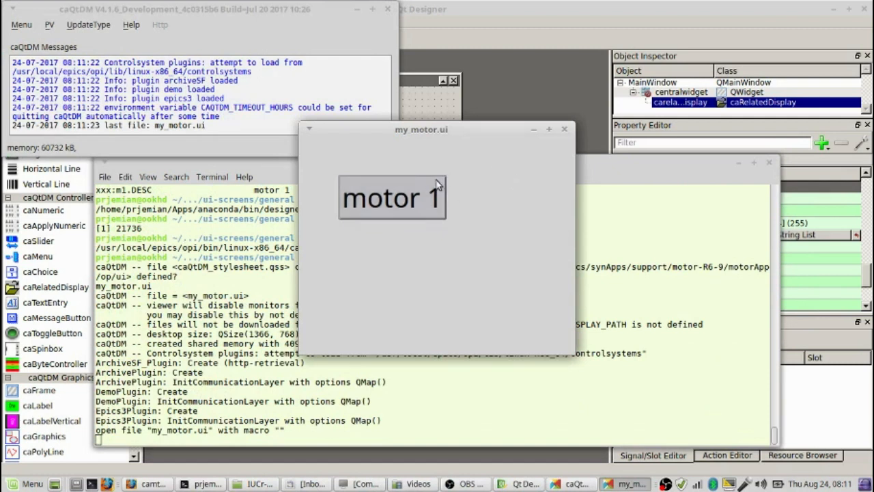
mouse_move(437, 132)
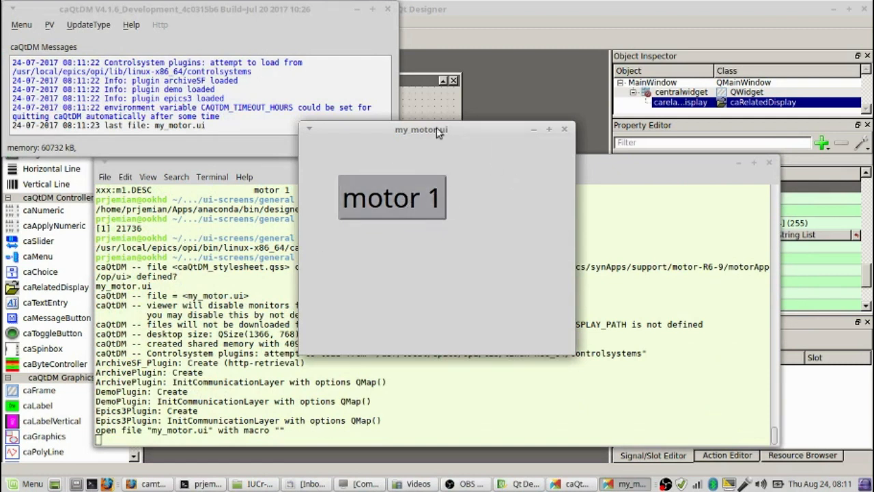
mouse_move(401, 199)
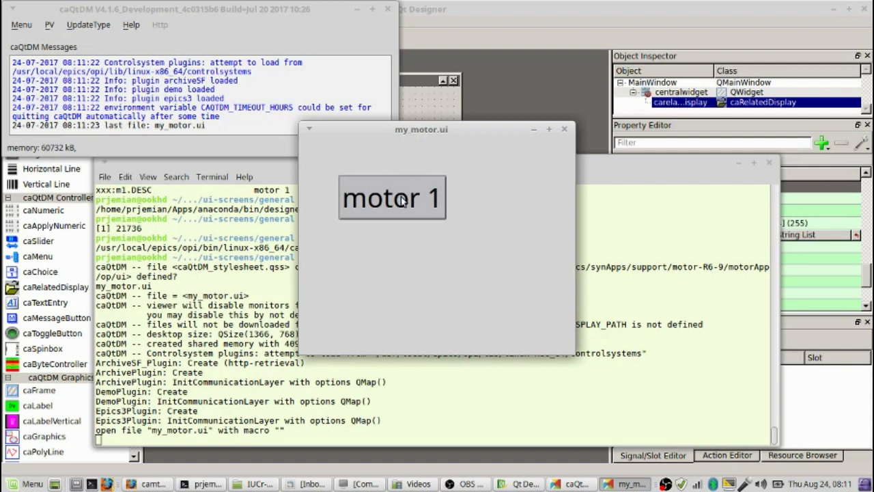
left_click(399, 200)
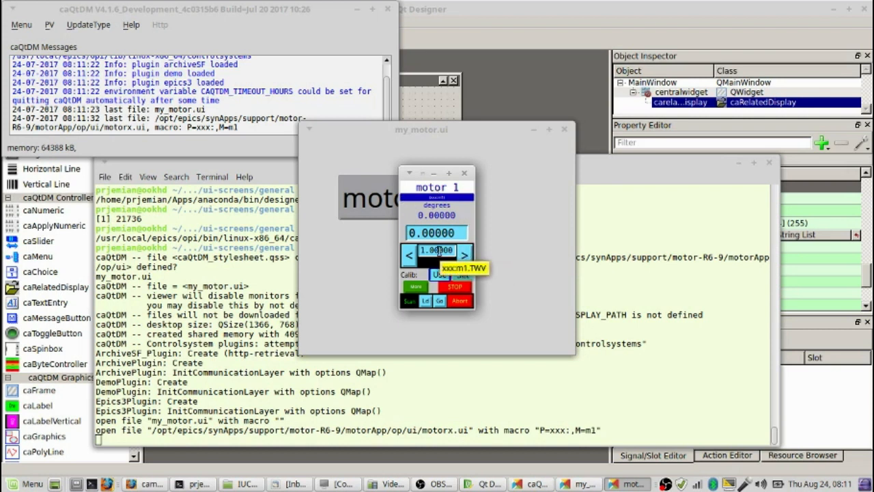
- Tweak motor 1 to 1.0 and back to 0, then show its More list of m1 screens
left_click(465, 254)
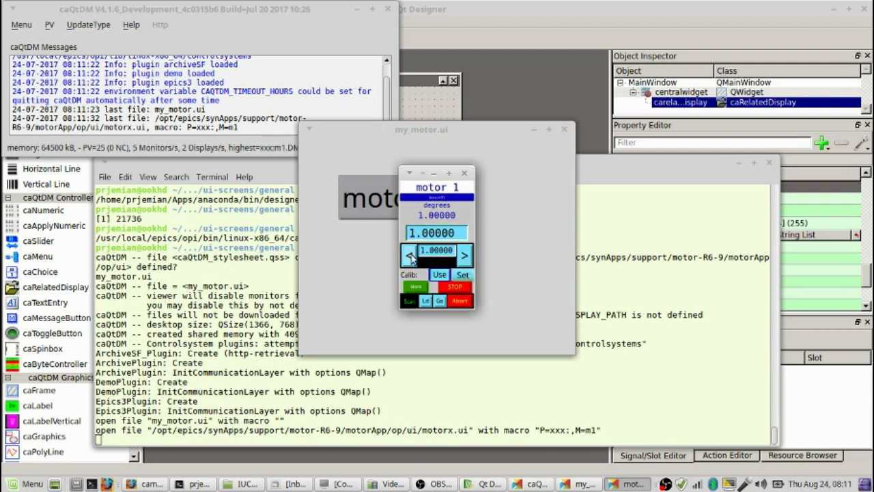
left_click(411, 255)
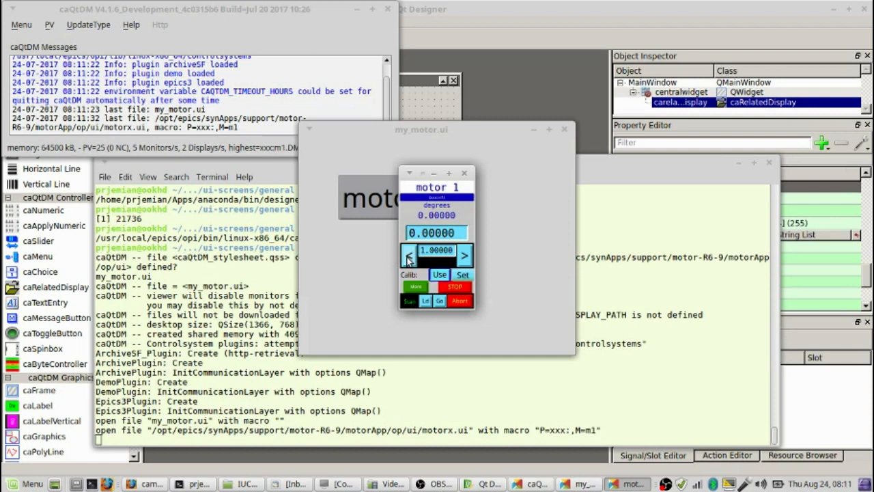
left_click(414, 286)
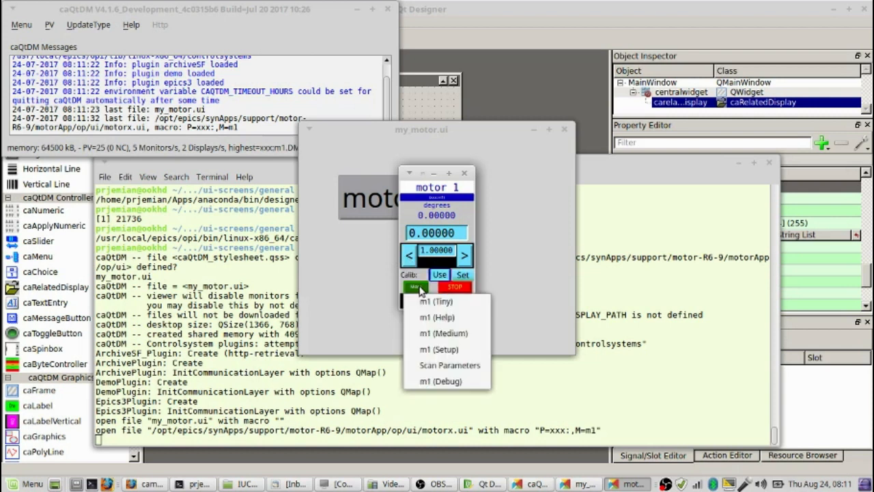
mouse_move(435, 349)
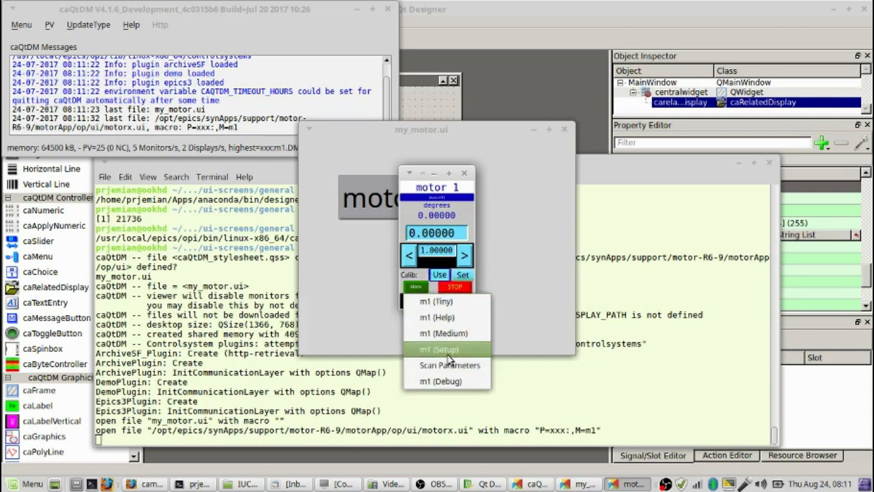
- Choose 'm1 (Setup)' to open motorx_setup.ui for motor 1
left_click(437, 348)
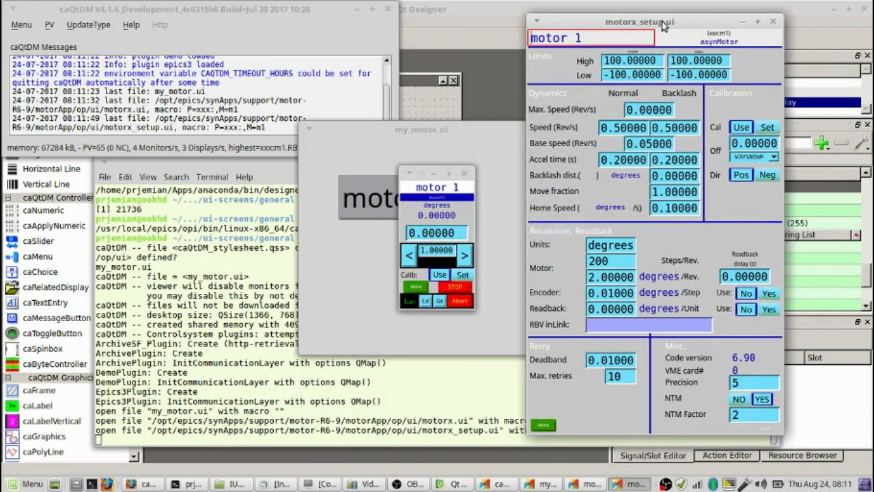
mouse_move(784, 21)
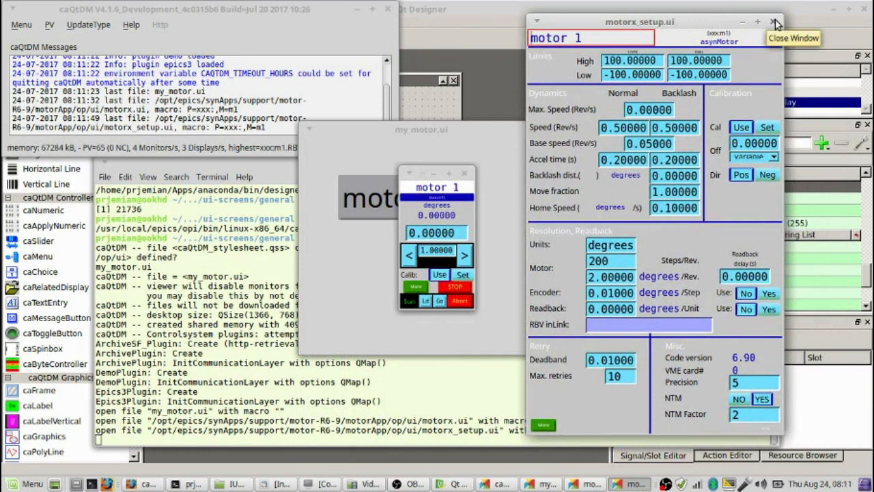